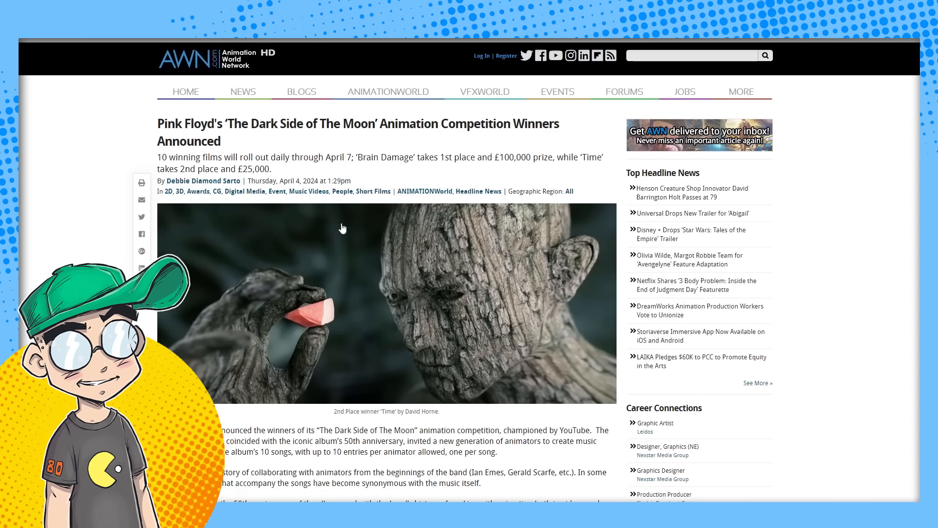
{"action": "mouse_move", "coordinate": [450, 300]}
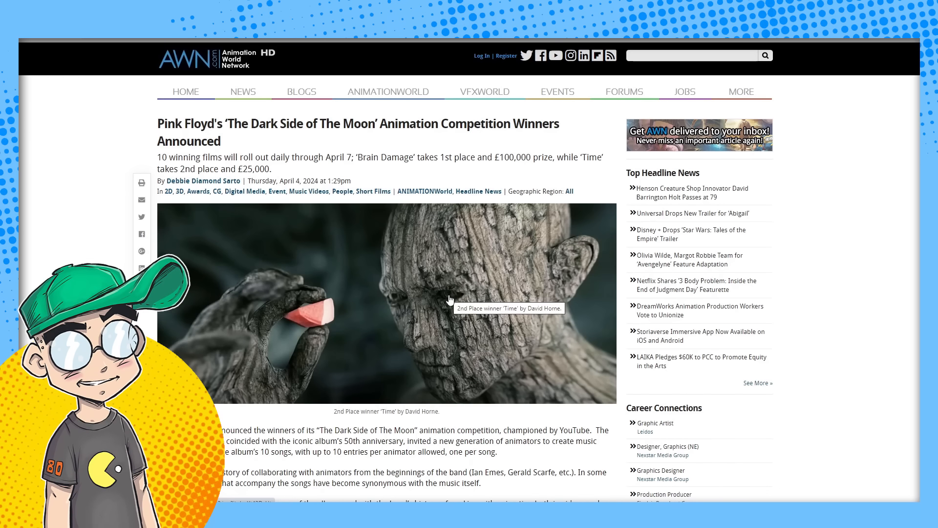
{"action": "mouse_move", "coordinate": [819, 323]}
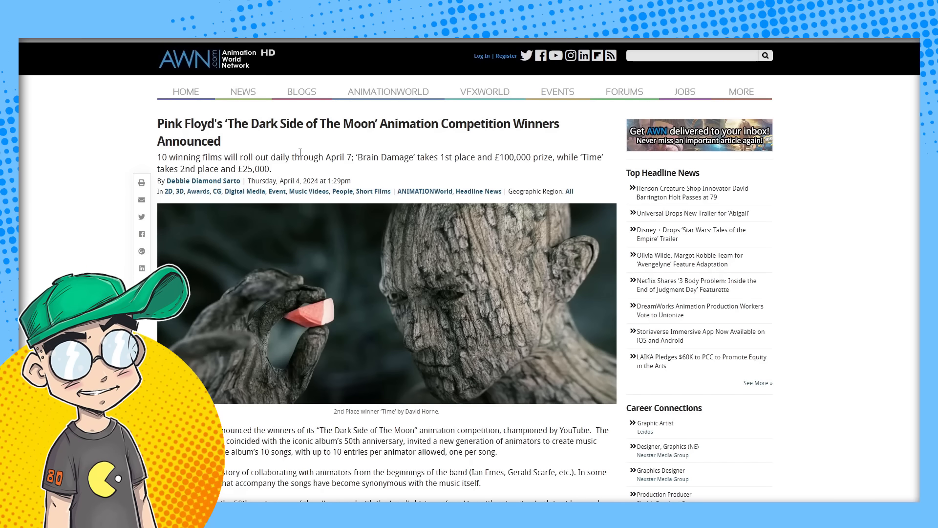
Step: Watch Pink Floyd's winning Any Colour You Like animation in the post
{"action": "scroll", "scroll_direction": "down", "scroll_amount": 3}
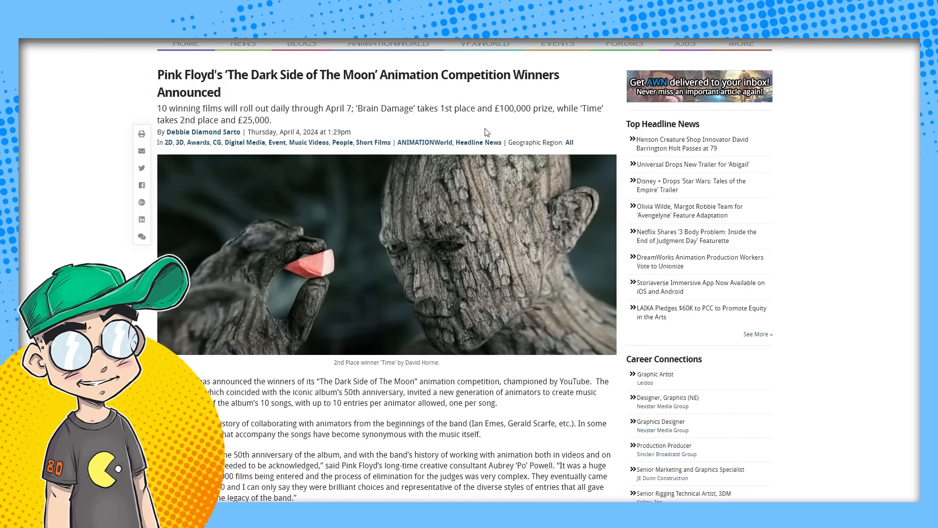
{"action": "mouse_move", "coordinate": [504, 119]}
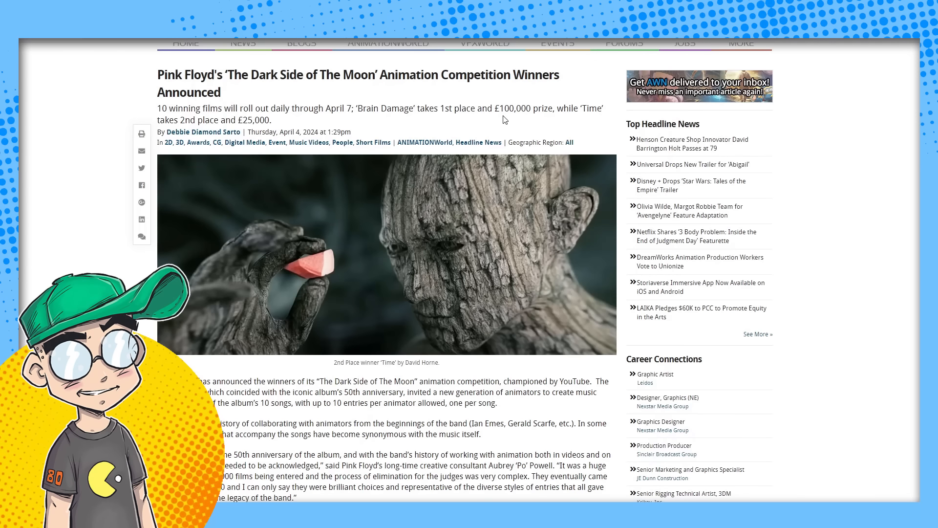
{"action": "mouse_move", "coordinate": [581, 128]}
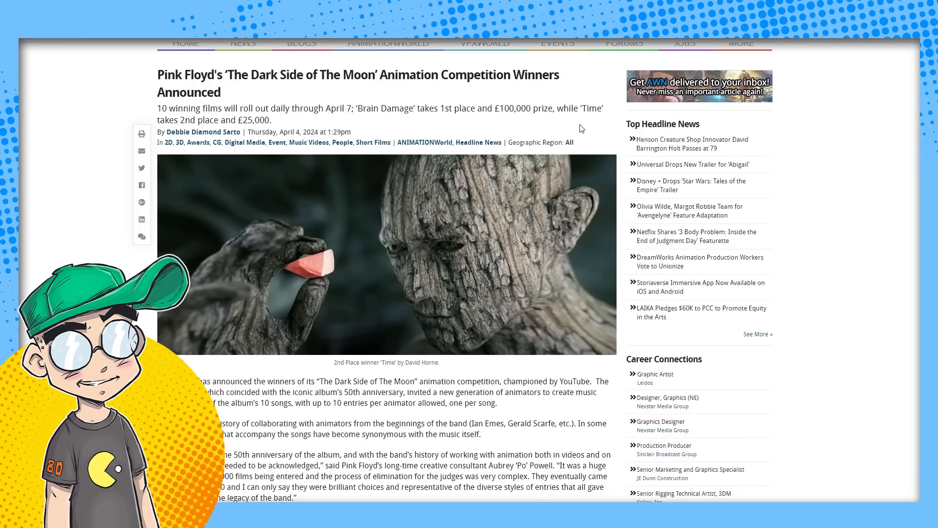
{"action": "scroll", "scroll_direction": "down", "scroll_amount": 3}
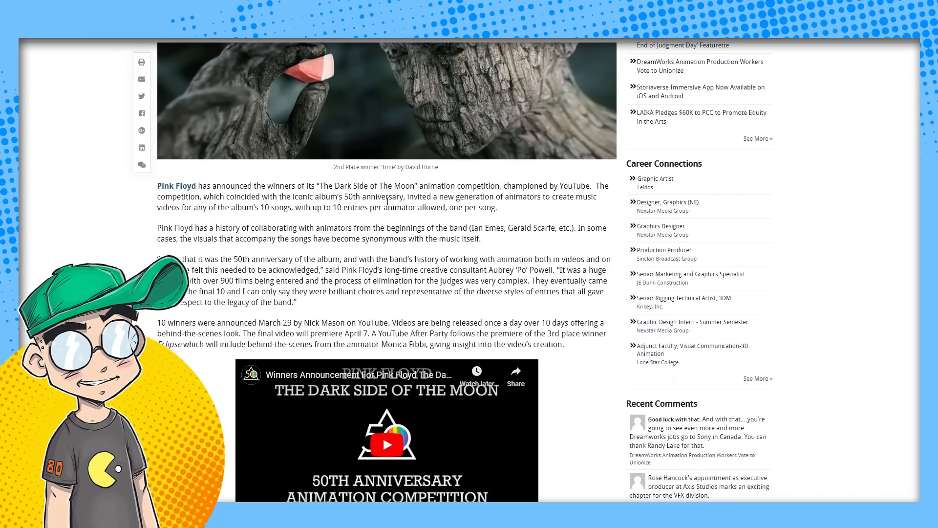
{"action": "scroll", "scroll_direction": "down", "scroll_amount": 3}
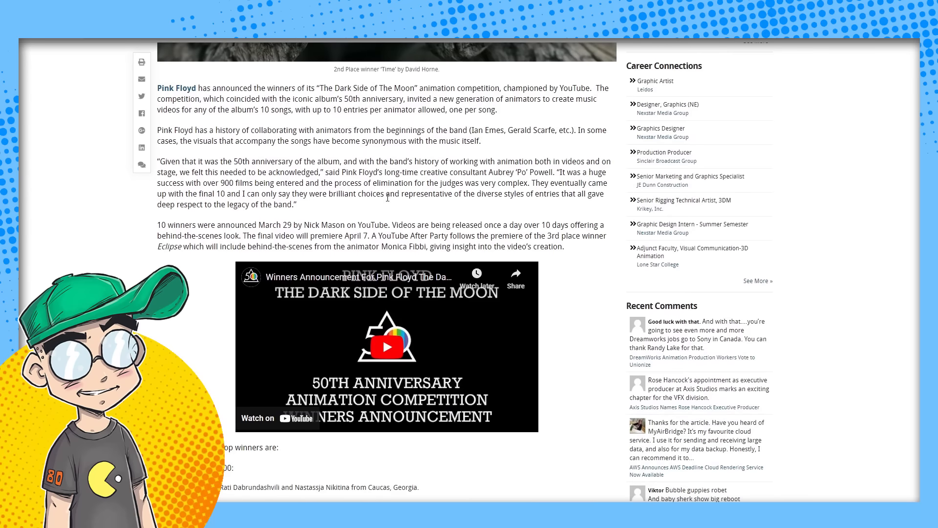
{"action": "scroll", "scroll_direction": "down", "scroll_amount": 3}
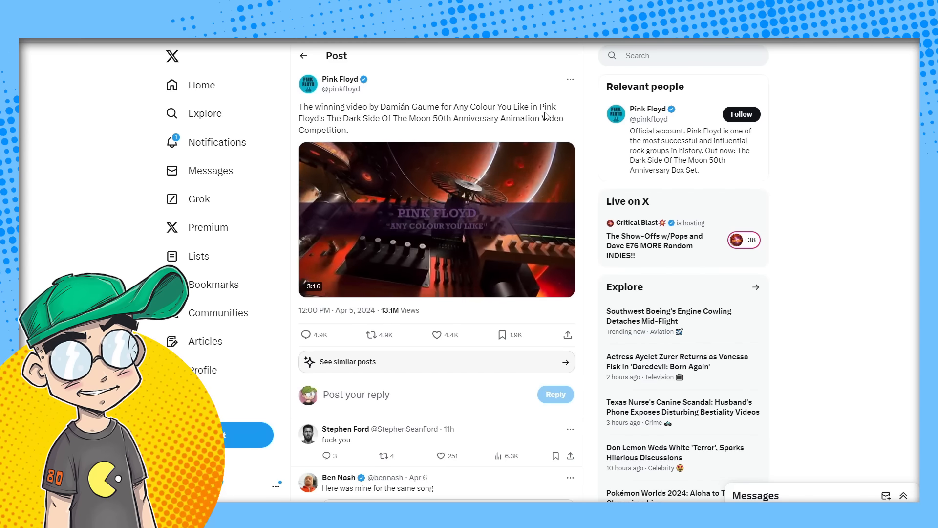
{"action": "left_click", "coordinate": [435, 220]}
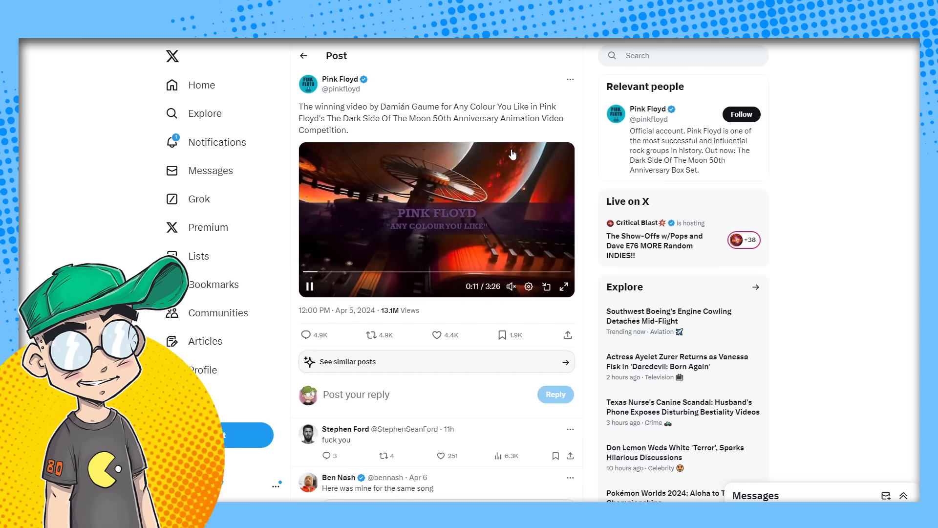
{"action": "scroll", "scroll_direction": "down", "scroll_amount": 3}
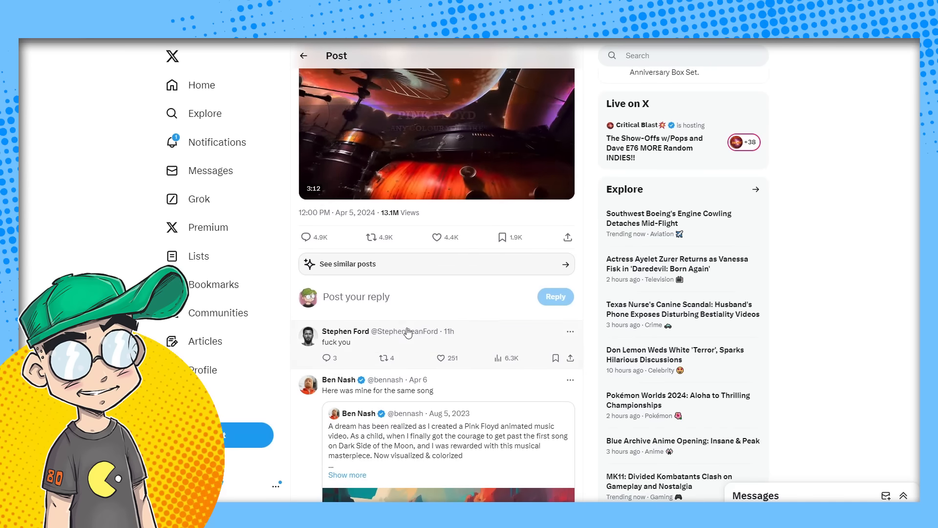
{"action": "scroll", "scroll_direction": "down", "scroll_amount": 3}
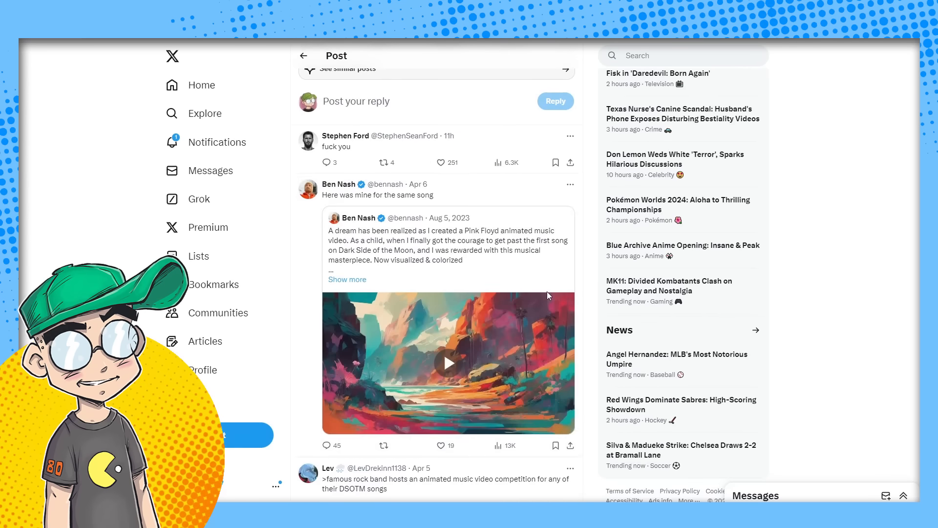
{"action": "mouse_move", "coordinate": [345, 136]}
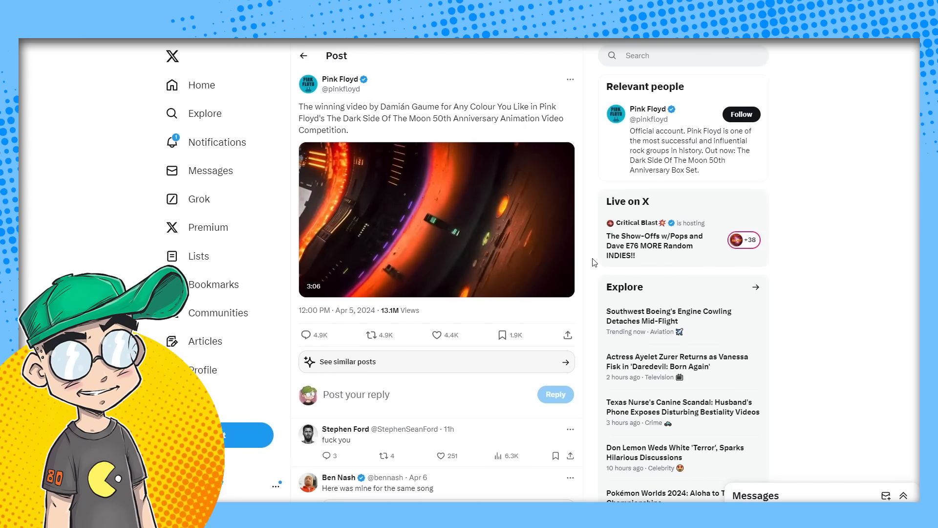
{"action": "left_click", "coordinate": [437, 220]}
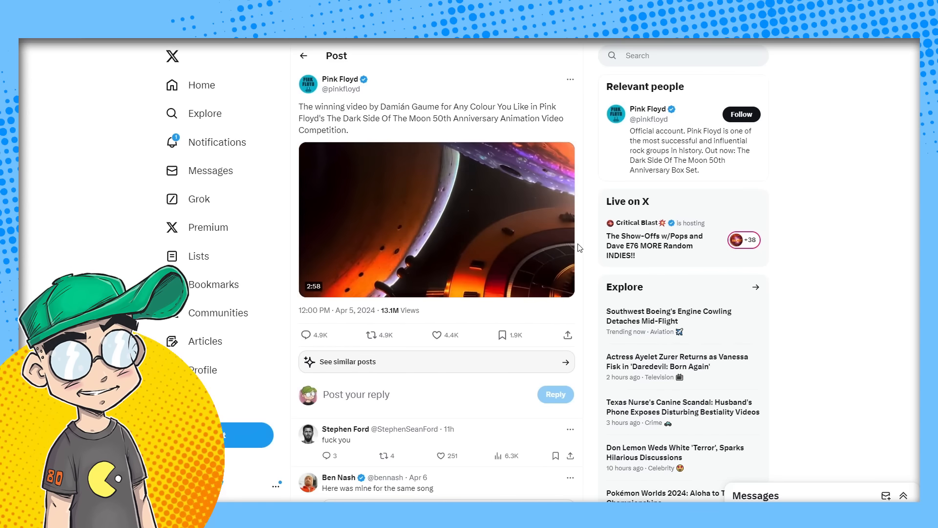
Step: Watch Ben Nash's reply video and read the replies calling the winner AI slop
{"action": "scroll", "scroll_direction": "down", "scroll_amount": 3}
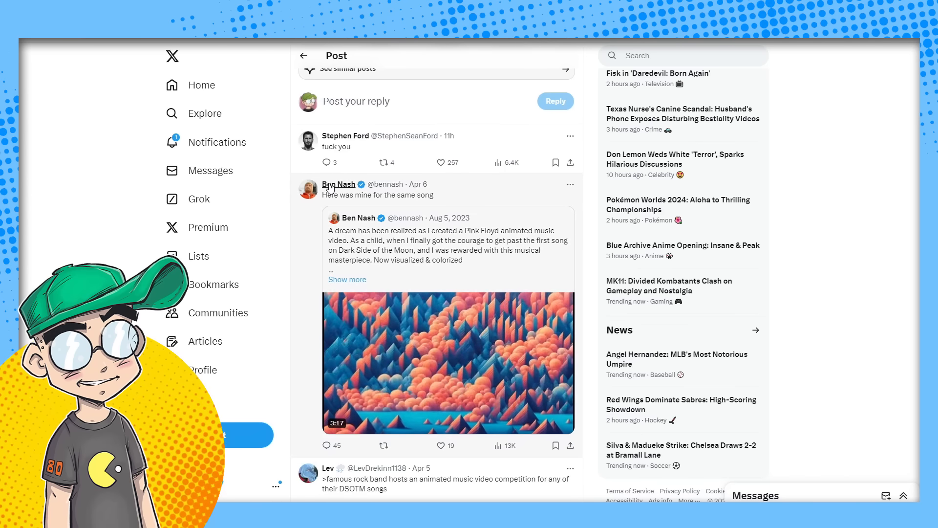
{"action": "left_click", "coordinate": [448, 362]}
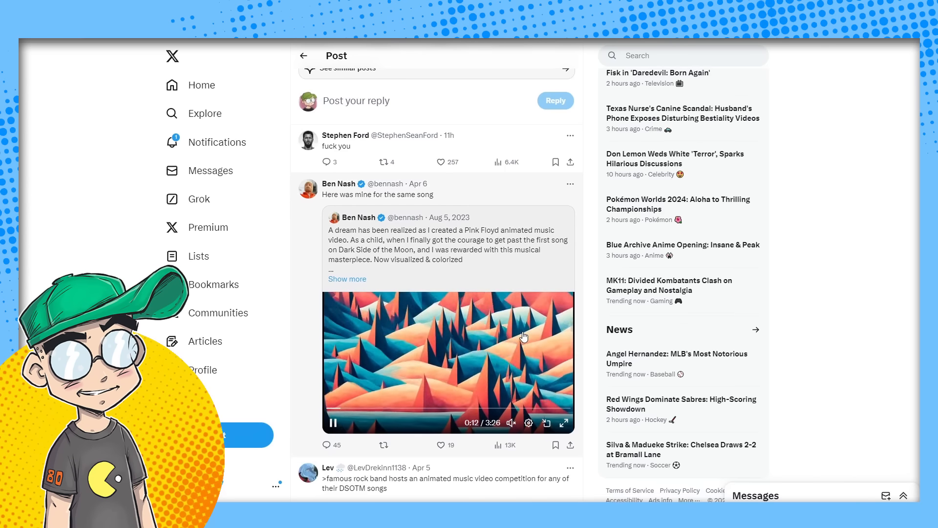
{"action": "scroll", "scroll_direction": "down", "scroll_amount": 3}
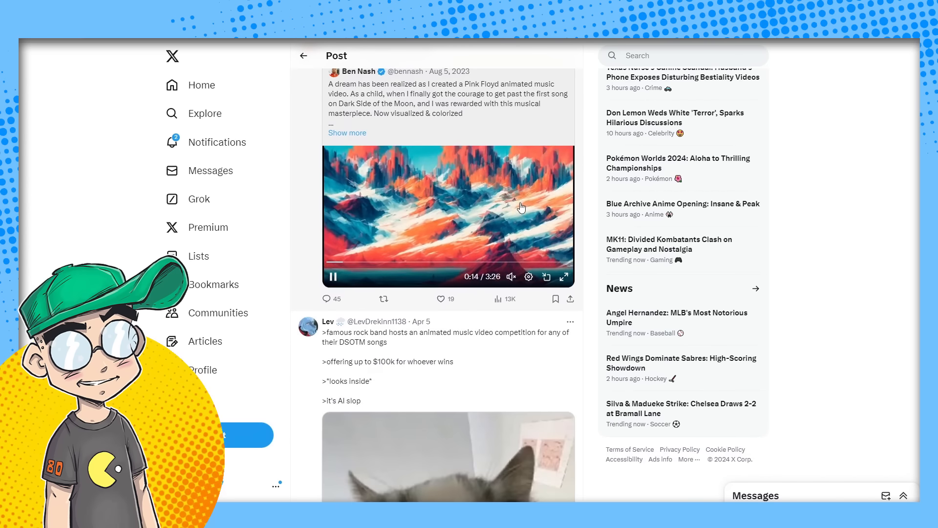
{"action": "scroll", "scroll_direction": "down", "scroll_amount": 3}
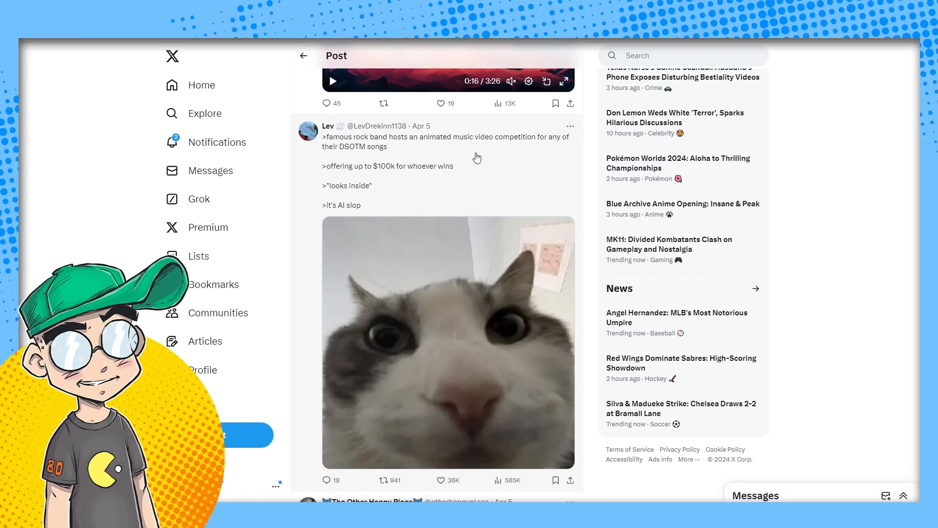
{"action": "mouse_move", "coordinate": [384, 148]}
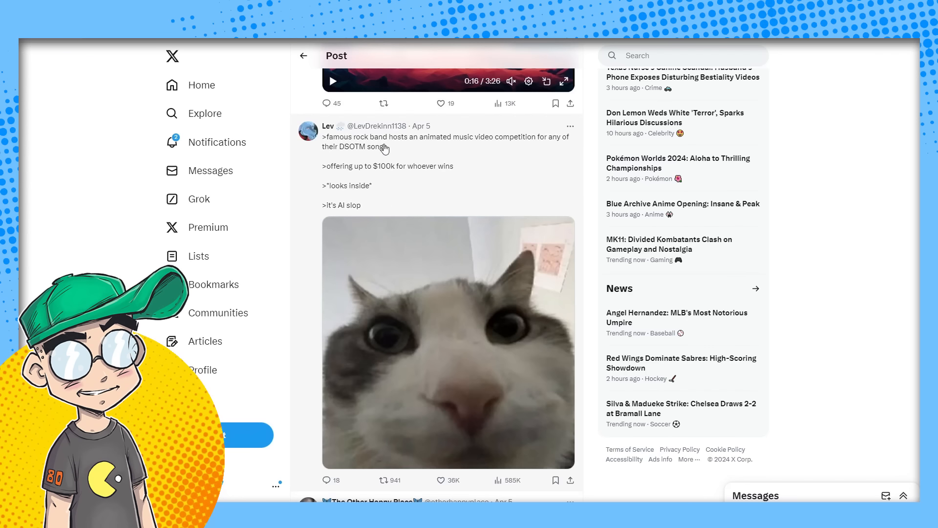
{"action": "mouse_move", "coordinate": [380, 177]}
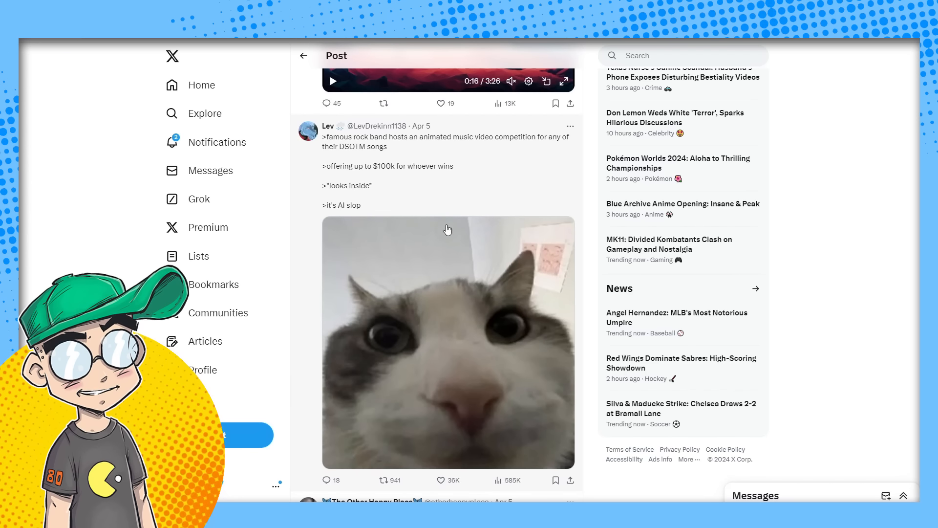
{"action": "scroll", "scroll_direction": "down", "scroll_amount": 3}
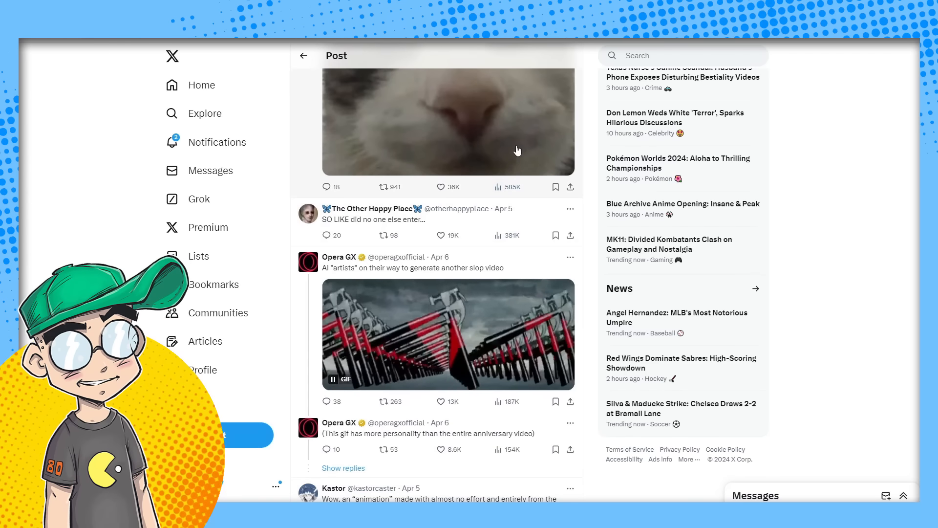
Step: Read more AI-slop condemnations, reaching vivi's quote post about TheInsaneum's hand-crafted animation
{"action": "scroll", "scroll_direction": "down", "scroll_amount": 3}
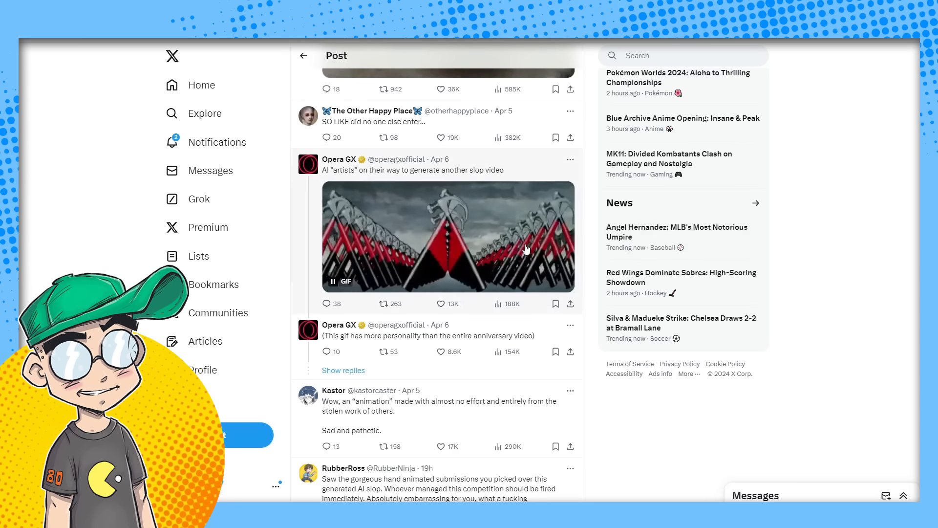
{"action": "scroll", "scroll_direction": "down", "scroll_amount": 3}
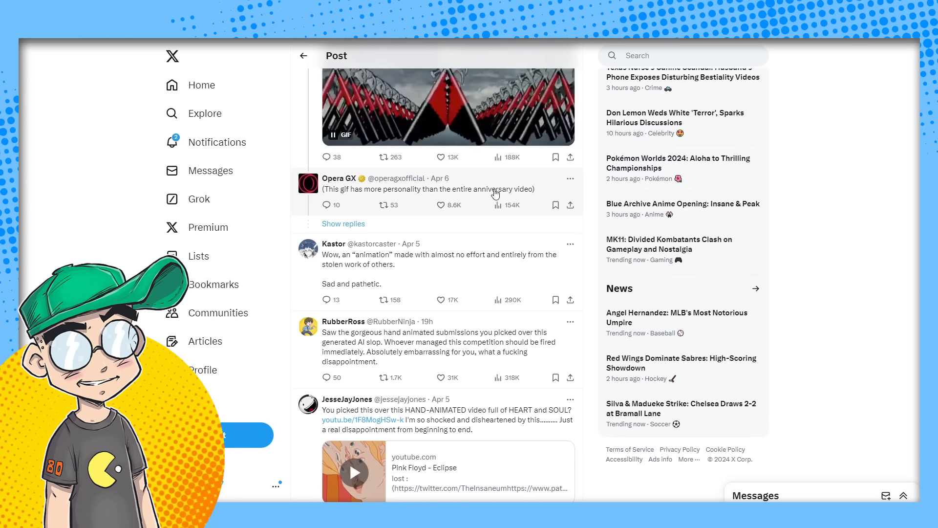
{"action": "scroll", "scroll_direction": "down", "scroll_amount": 3}
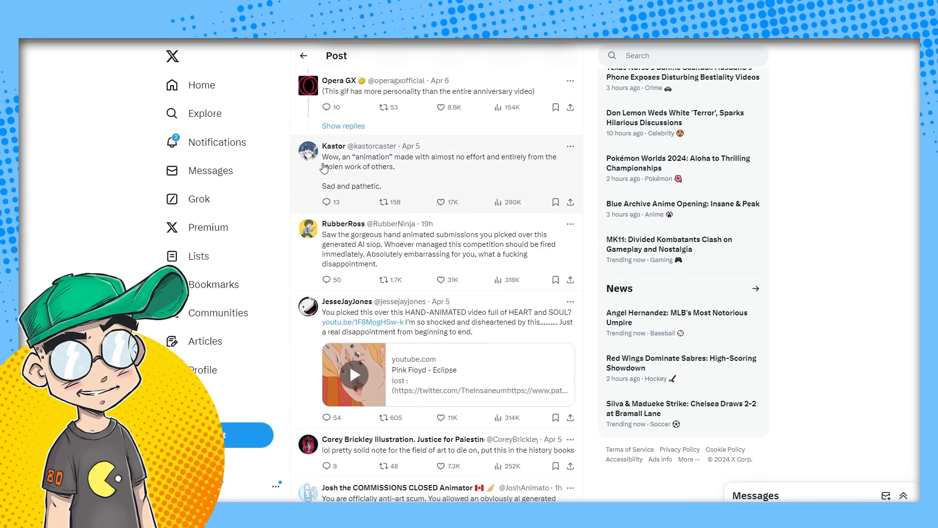
{"action": "mouse_move", "coordinate": [488, 165]}
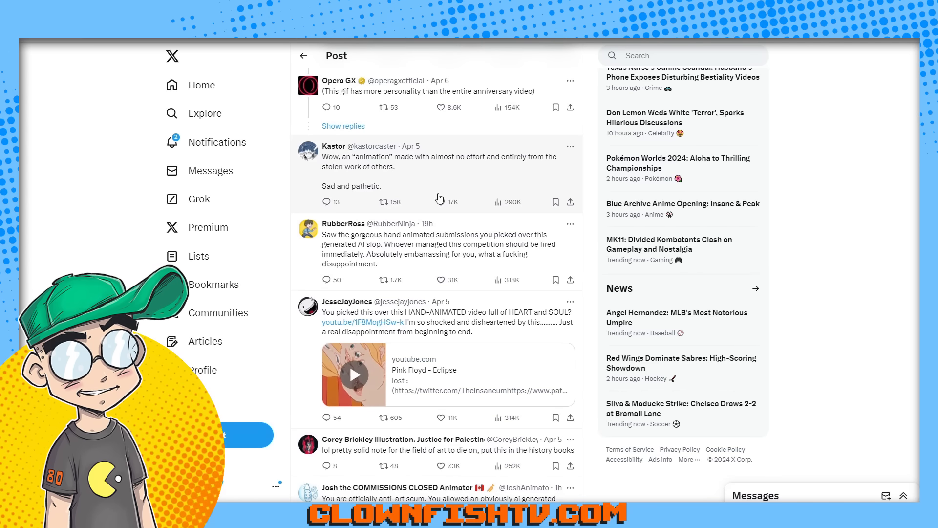
{"action": "scroll", "scroll_direction": "down", "scroll_amount": 3}
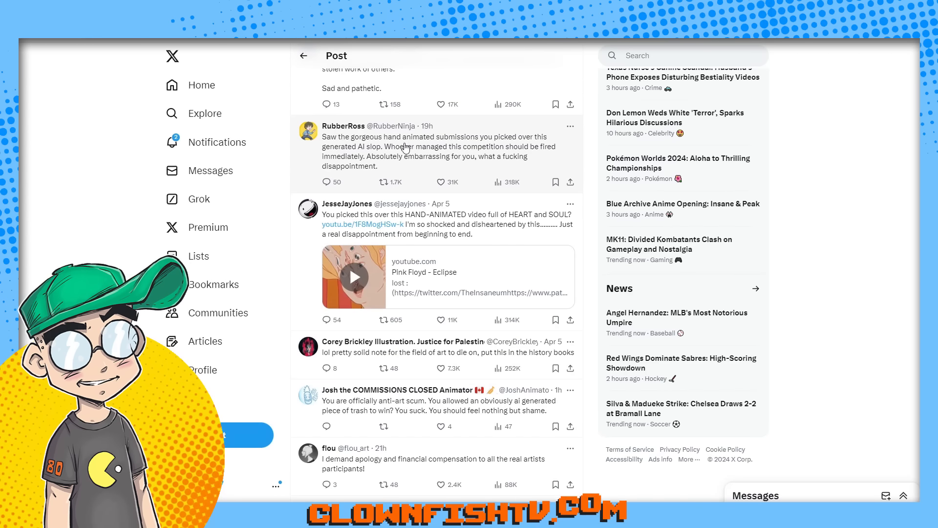
{"action": "mouse_move", "coordinate": [352, 156]}
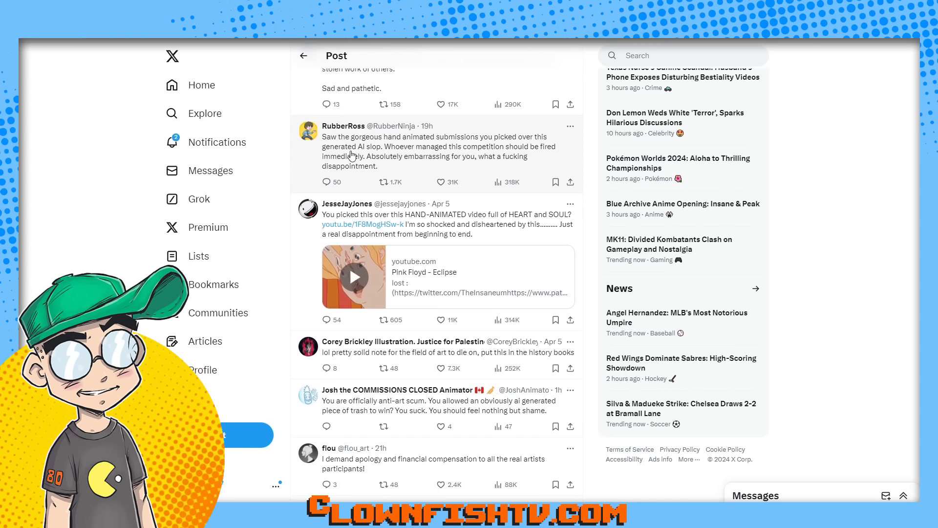
{"action": "mouse_move", "coordinate": [451, 160]}
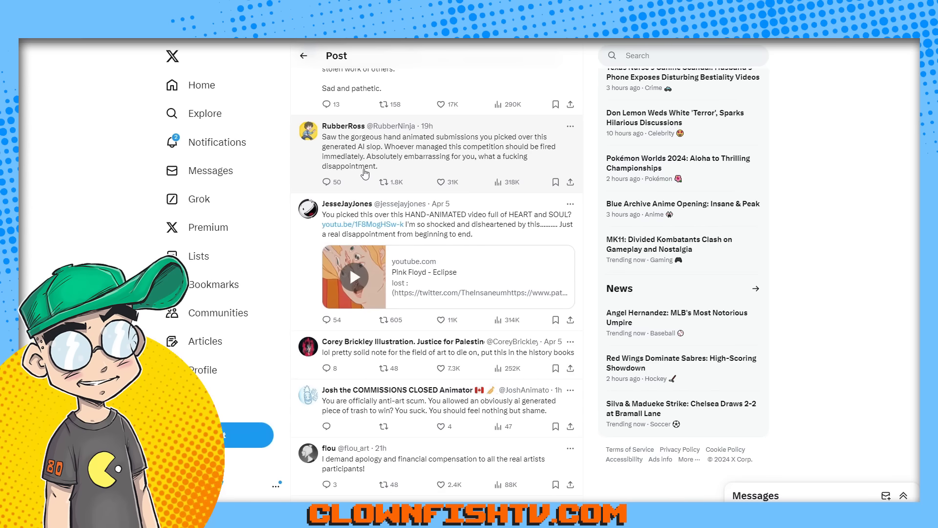
{"action": "scroll", "scroll_direction": "down", "scroll_amount": 3}
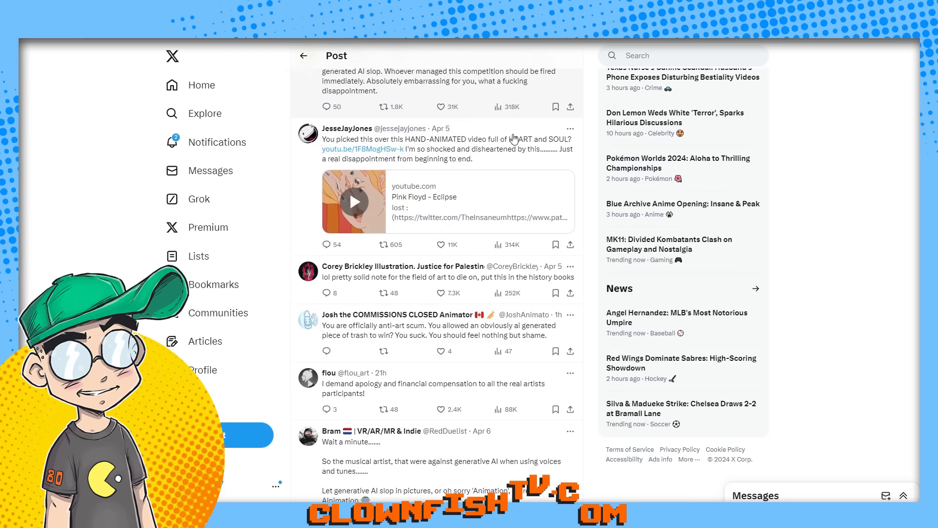
{"action": "scroll", "scroll_direction": "down", "scroll_amount": 3}
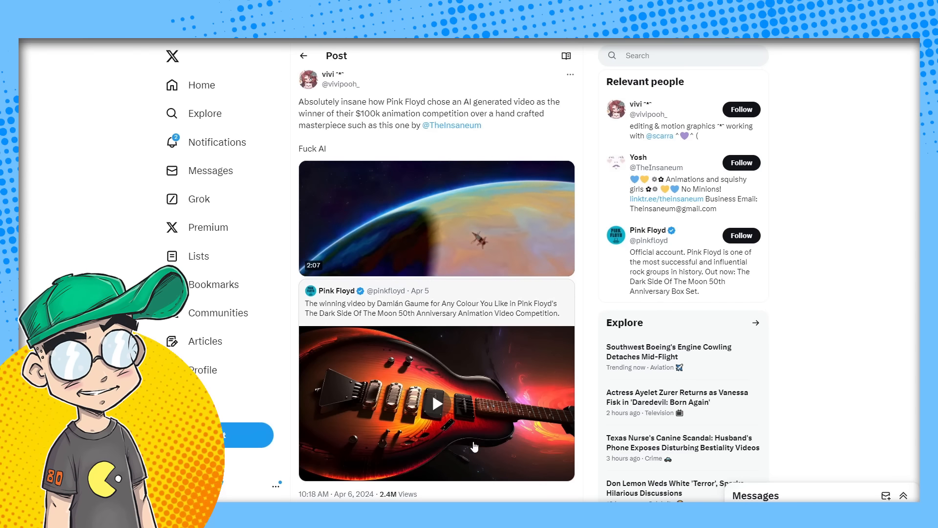
Step: Play TheInsaneum's hand-crafted animation in vivi's quote post, skipping ahead partway through
{"action": "left_click", "coordinate": [436, 217]}
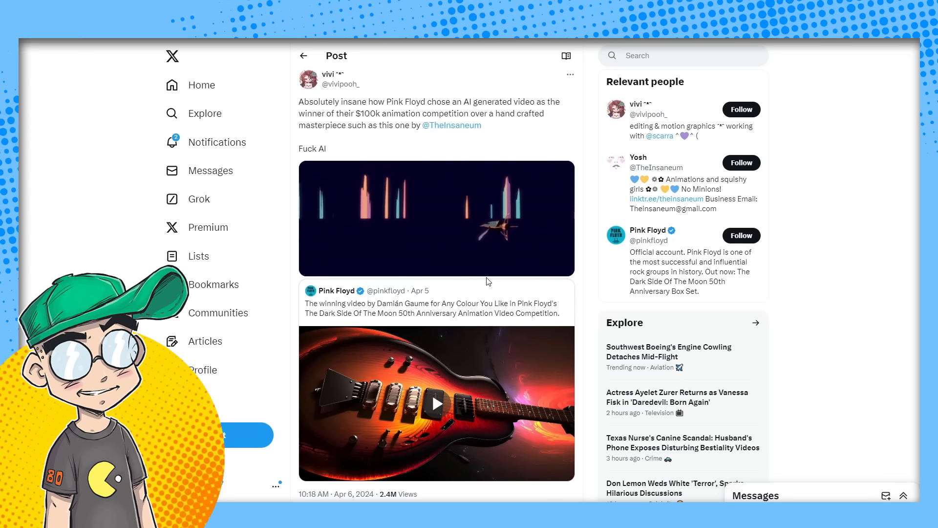
{"action": "left_click", "coordinate": [437, 218]}
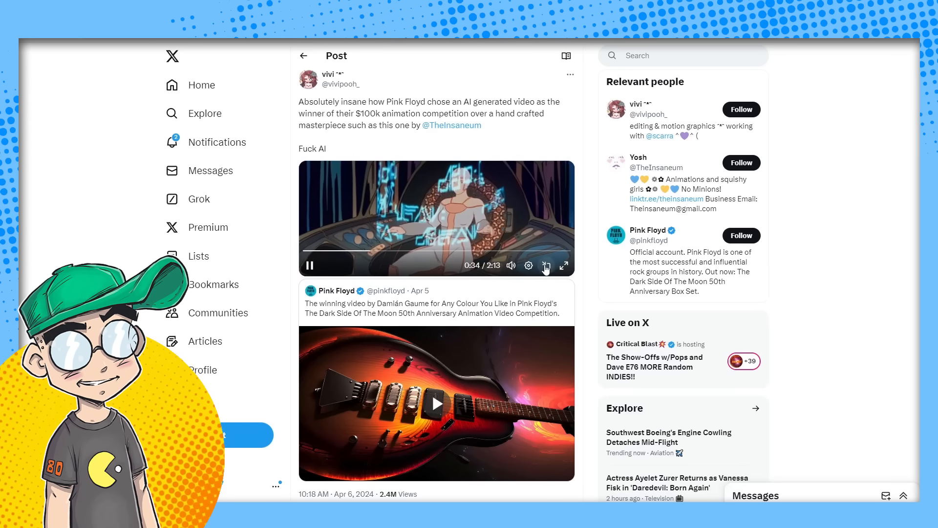
{"action": "left_click", "coordinate": [545, 265]}
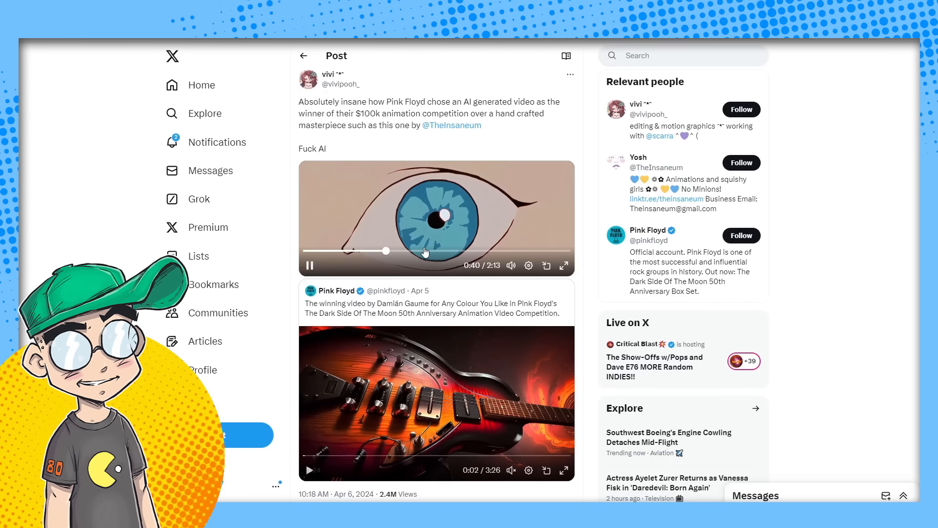
{"action": "left_click_drag", "start_coordinate": [386, 250], "coordinate": [426, 251]}
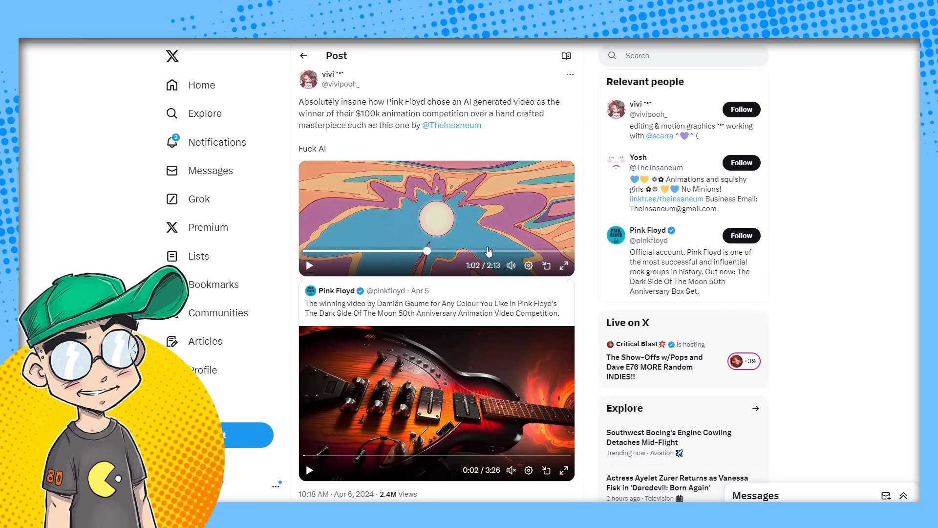
{"action": "left_click", "coordinate": [492, 251]}
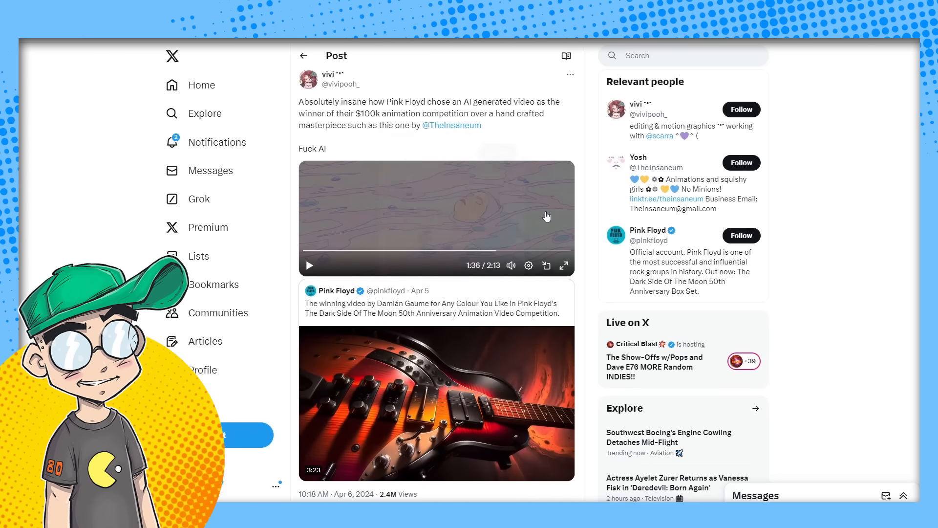
{"action": "scroll", "scroll_direction": "down", "scroll_amount": 3}
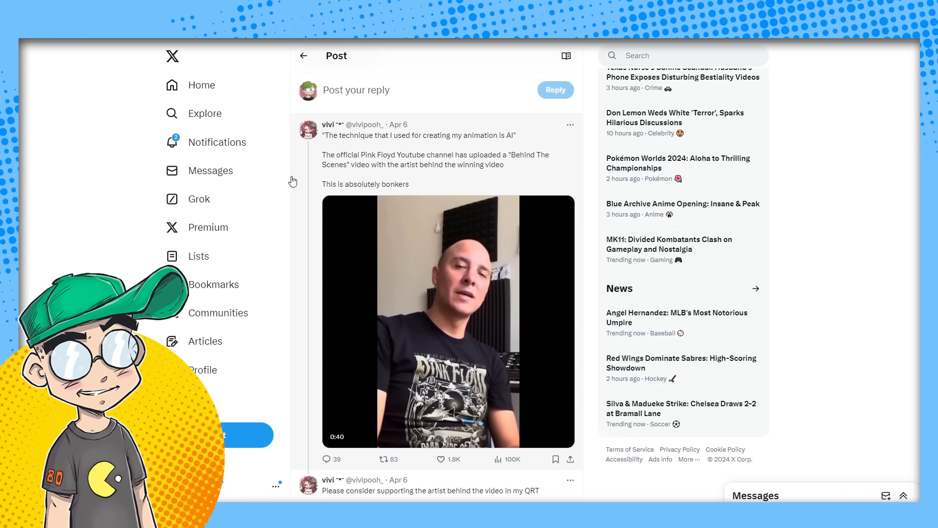
Step: Load more replies under vivi's thread and read the praise for the hand-made entry
{"action": "scroll", "scroll_direction": "down", "scroll_amount": 3}
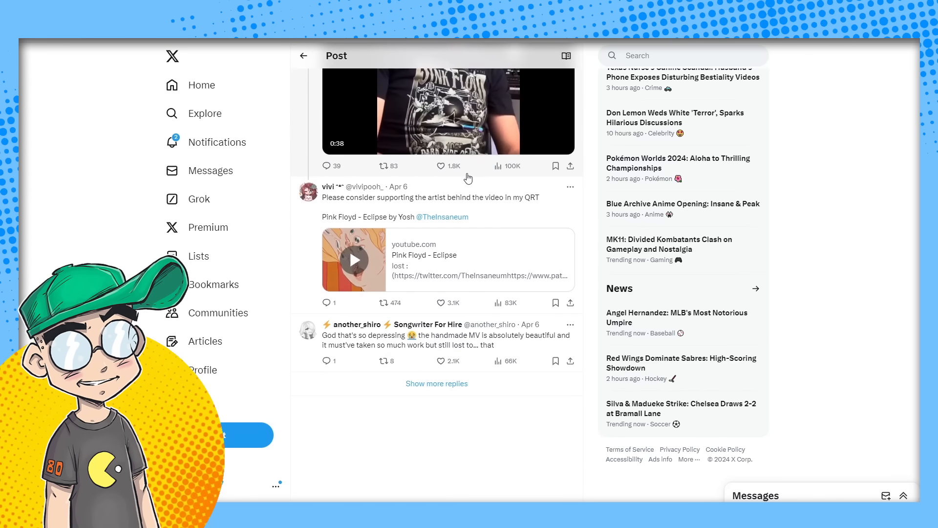
{"action": "left_click", "coordinate": [437, 383]}
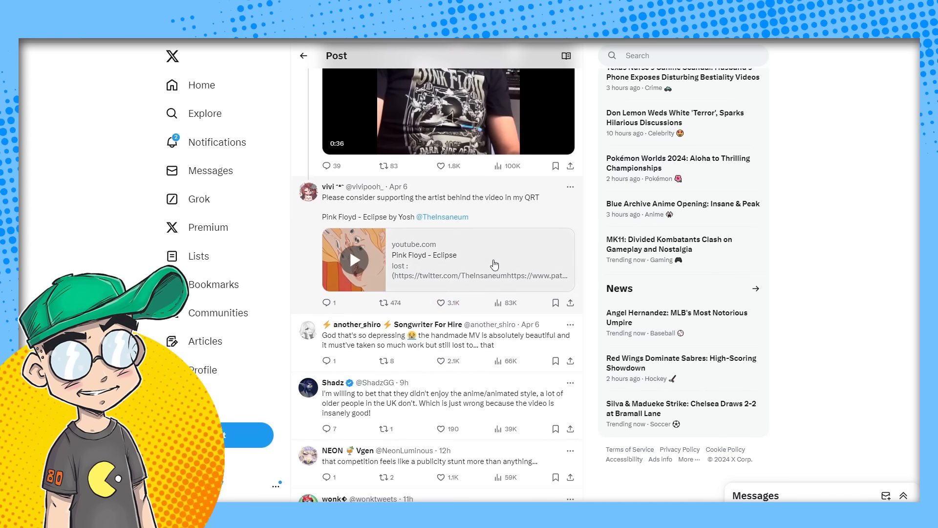
{"action": "scroll", "scroll_direction": "down", "scroll_amount": 3}
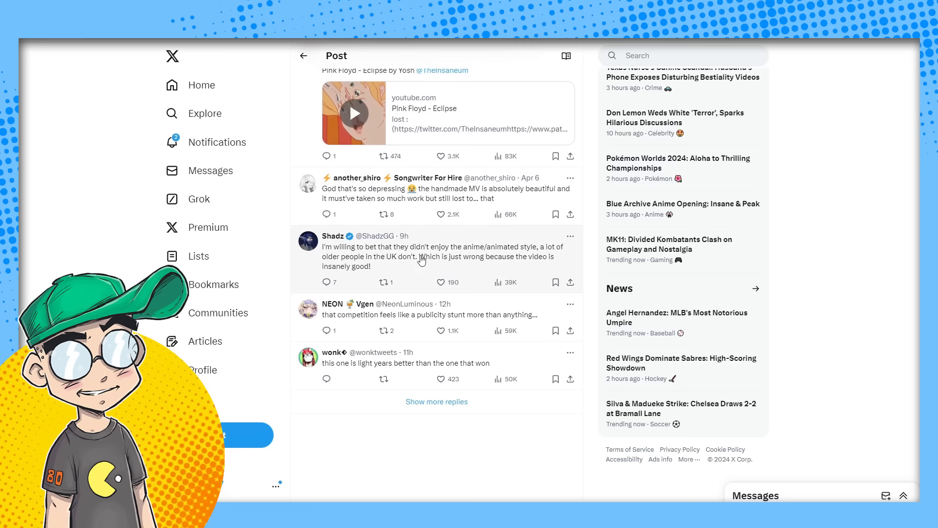
{"action": "mouse_move", "coordinate": [332, 261]}
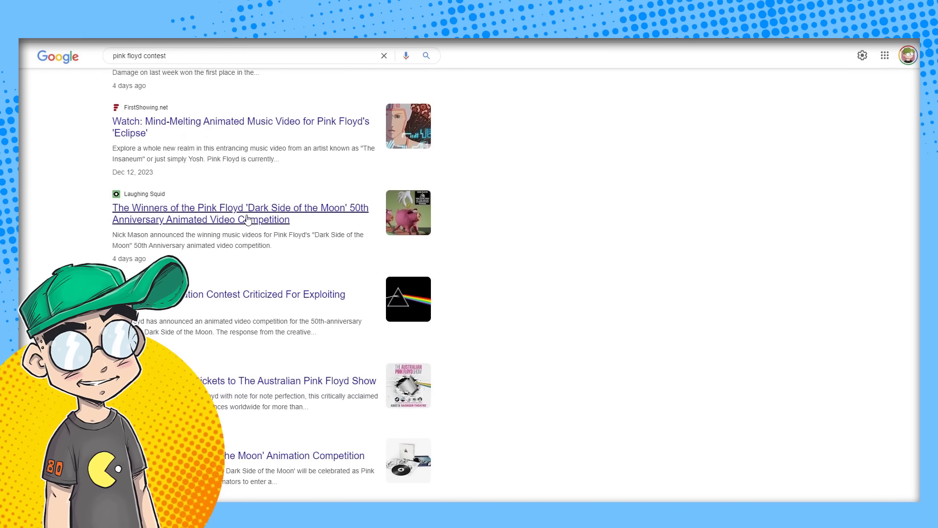
Step: Open Cartoon Brew's 'Pink Floyd Animation Contest Criticized For Exploiting Filmmakers' from the search results
{"action": "left_click", "coordinate": [241, 213]}
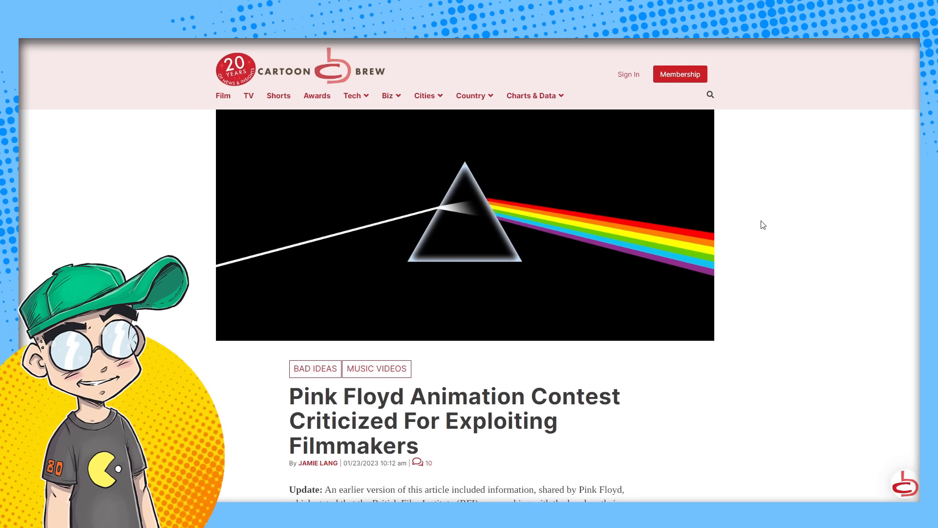
{"action": "mouse_move", "coordinate": [766, 220]}
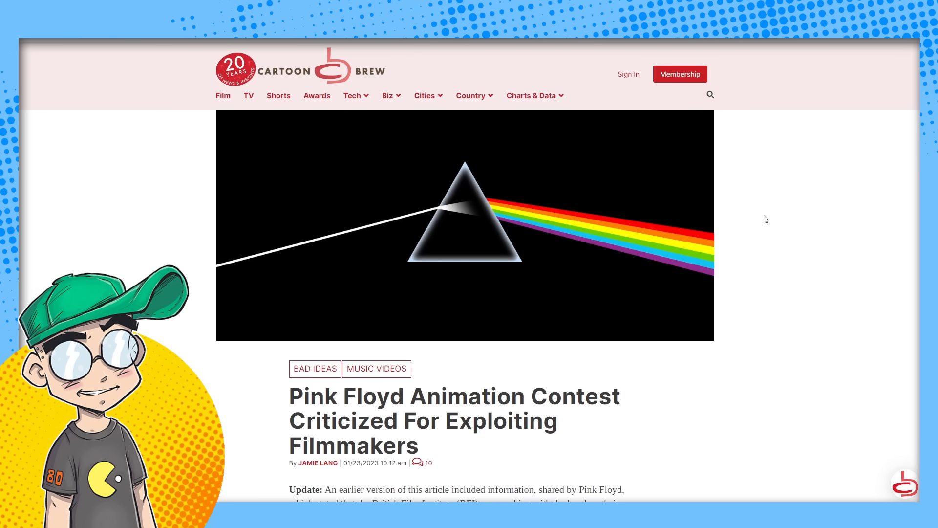
Step: Read past the prize details and embedded competition video to the criticism of the contest terms
{"action": "scroll", "scroll_direction": "down", "scroll_amount": 3}
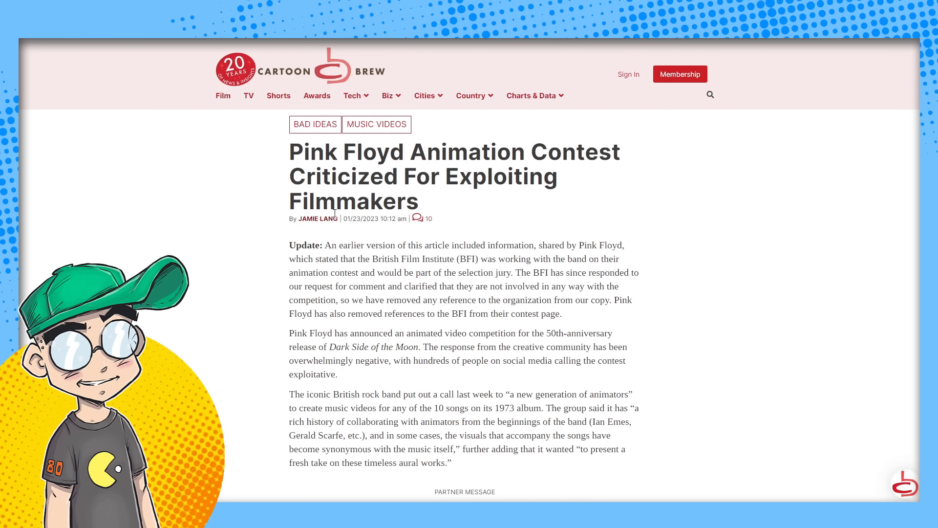
{"action": "scroll", "scroll_direction": "down", "scroll_amount": 3}
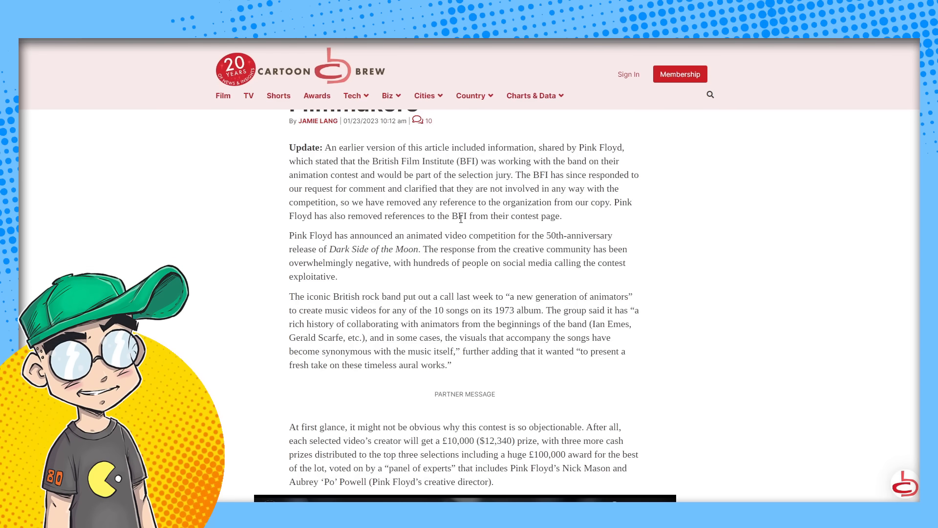
{"action": "scroll", "scroll_direction": "down", "scroll_amount": 3}
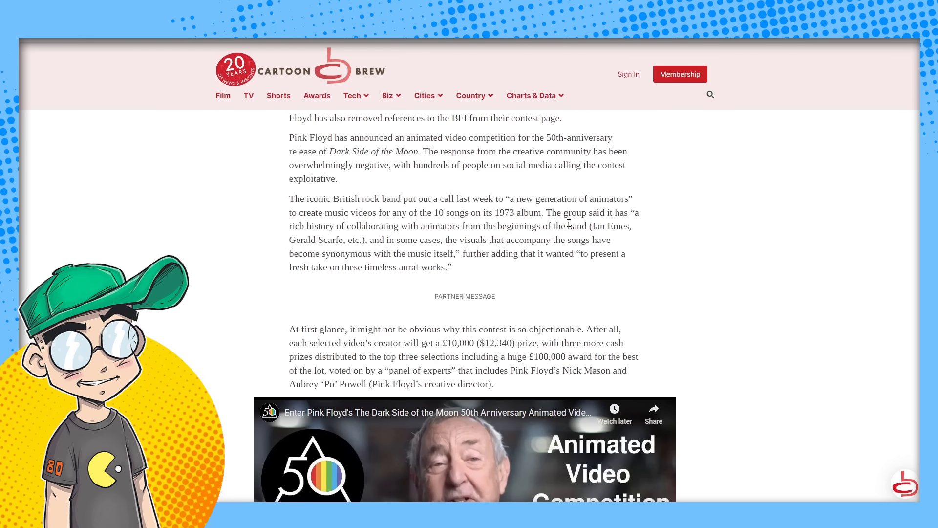
{"action": "scroll", "scroll_direction": "up", "scroll_amount": 3}
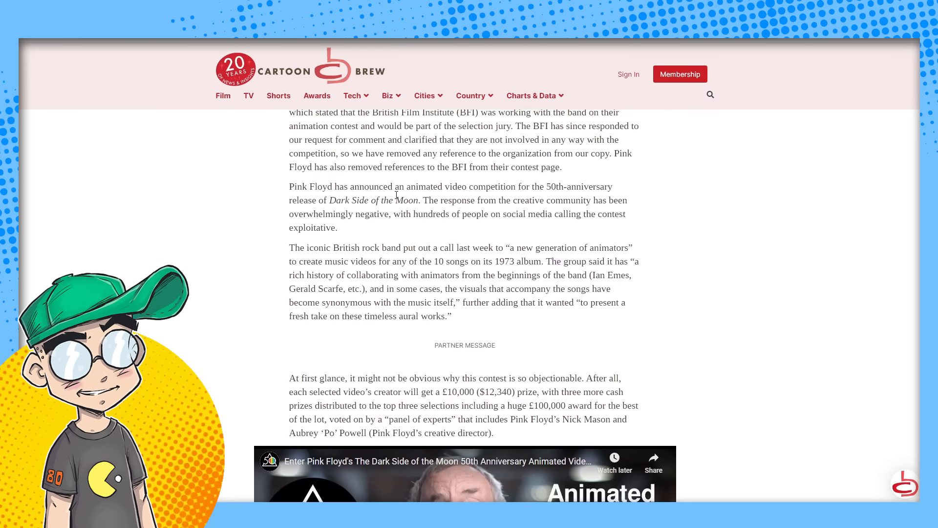
{"action": "scroll", "scroll_direction": "down", "scroll_amount": 3}
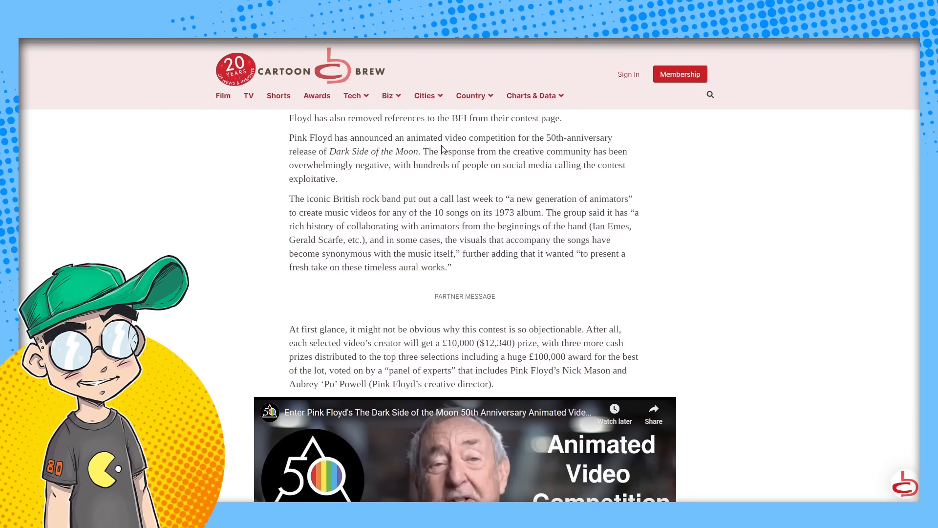
{"action": "mouse_move", "coordinate": [322, 174]}
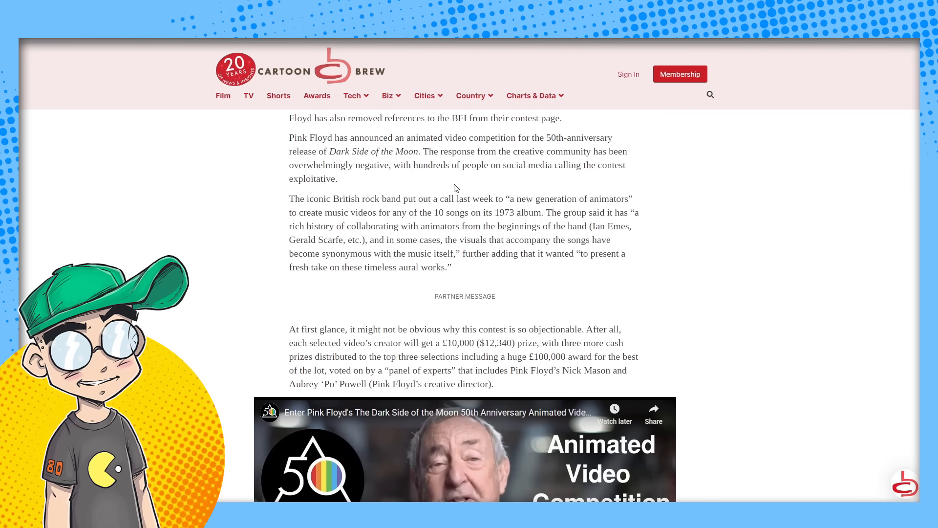
{"action": "mouse_move", "coordinate": [276, 168]}
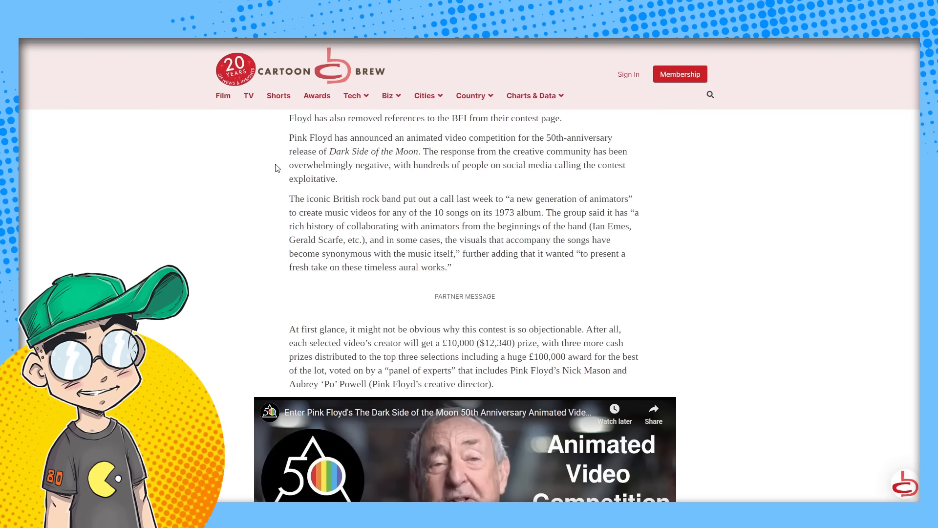
{"action": "mouse_move", "coordinate": [403, 183]}
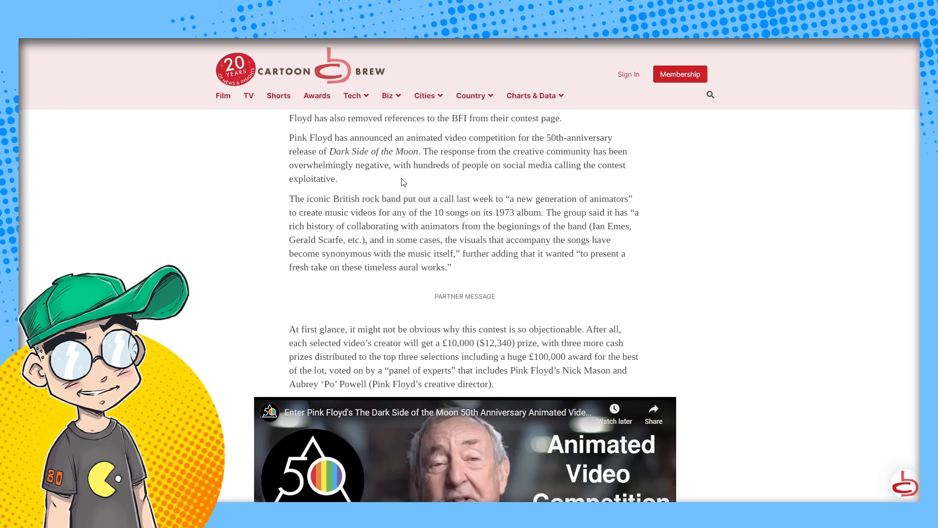
{"action": "mouse_move", "coordinate": [321, 202]}
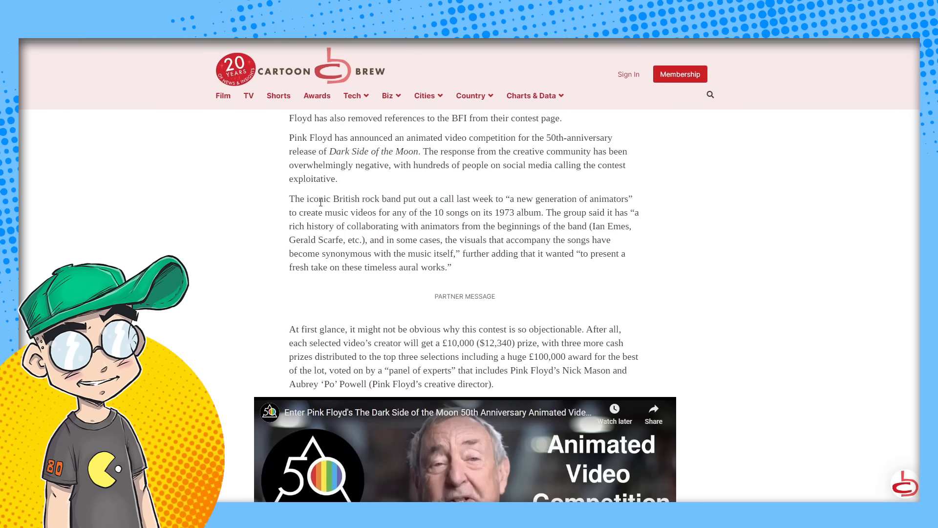
{"action": "mouse_move", "coordinate": [543, 209]}
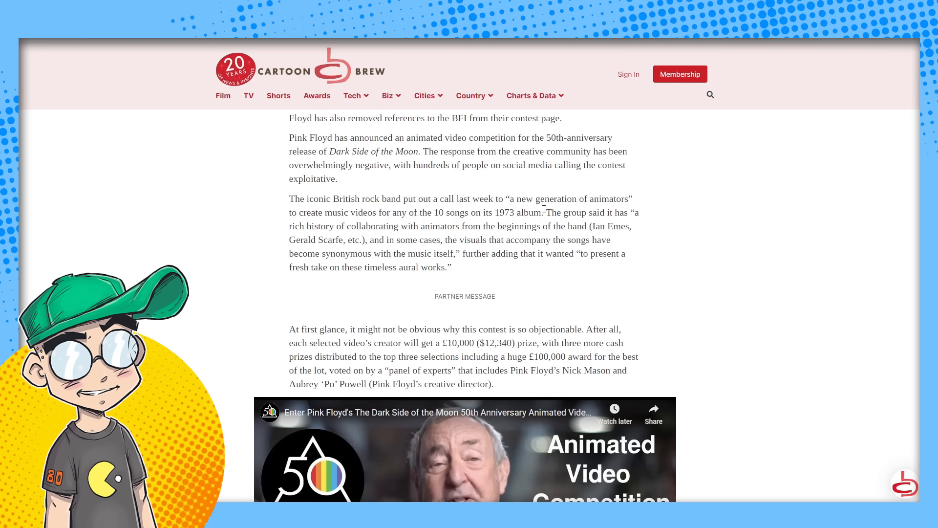
{"action": "mouse_move", "coordinate": [318, 212]}
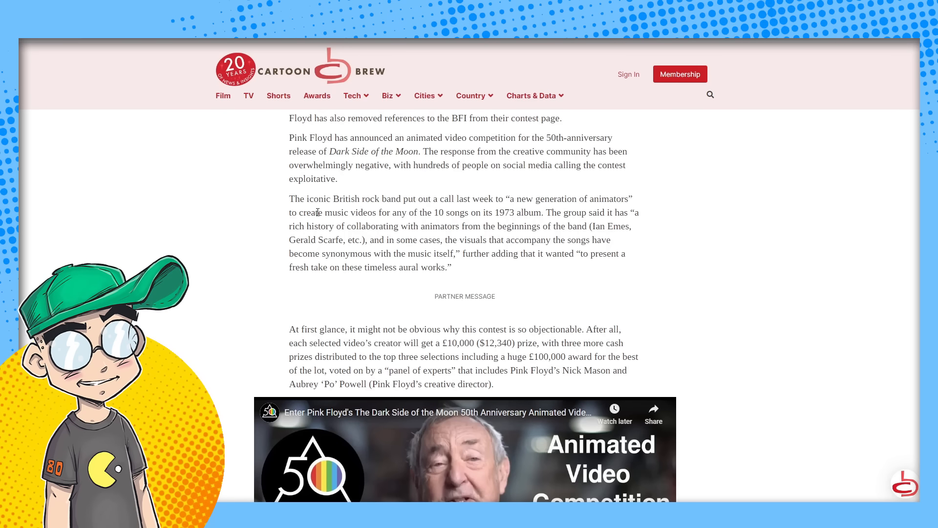
{"action": "scroll", "scroll_direction": "down", "scroll_amount": 3}
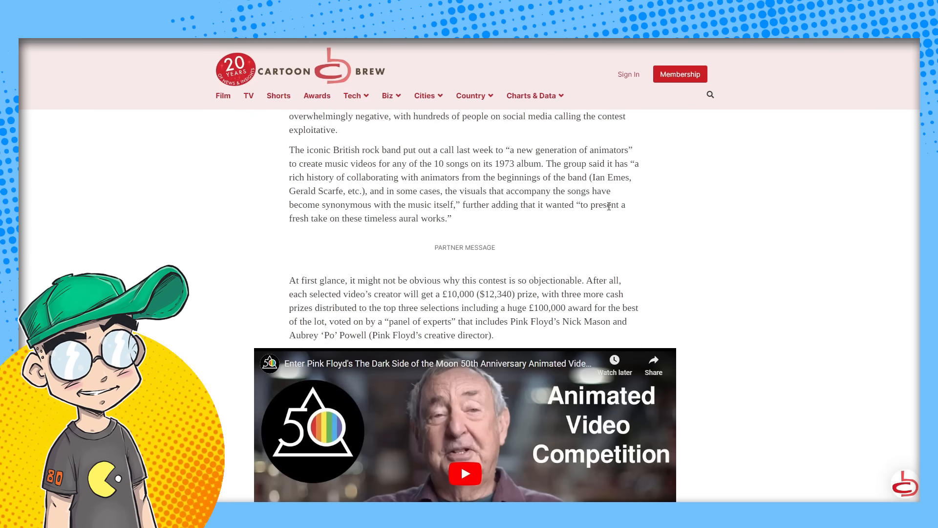
{"action": "scroll", "scroll_direction": "down", "scroll_amount": 3}
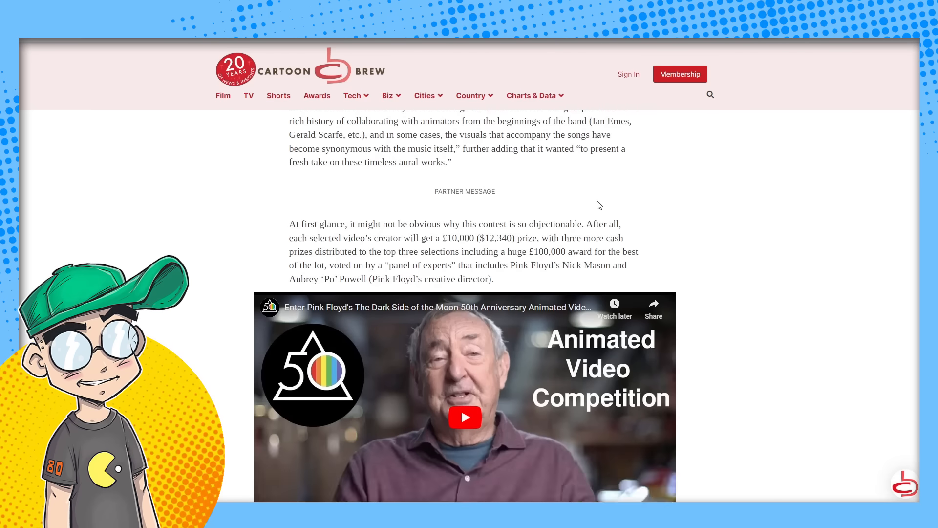
{"action": "scroll", "scroll_direction": "down", "scroll_amount": 3}
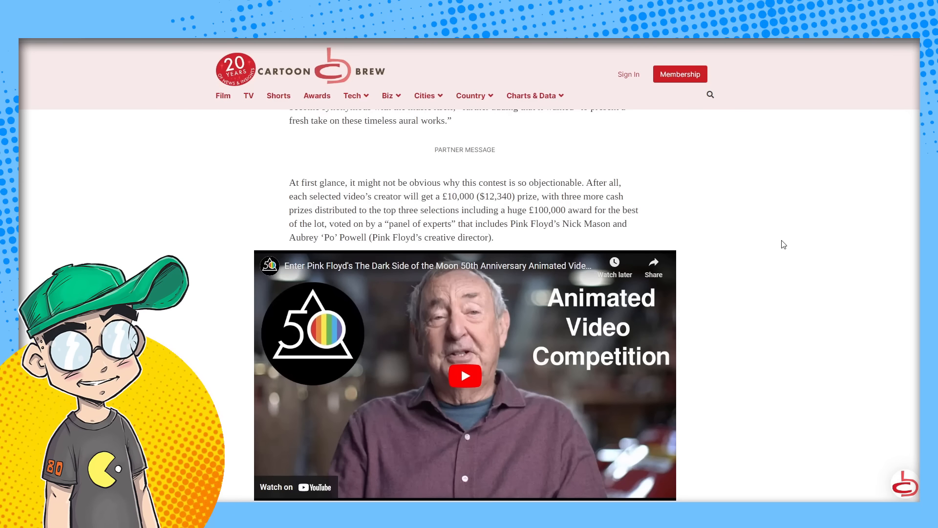
{"action": "scroll", "scroll_direction": "down", "scroll_amount": 3}
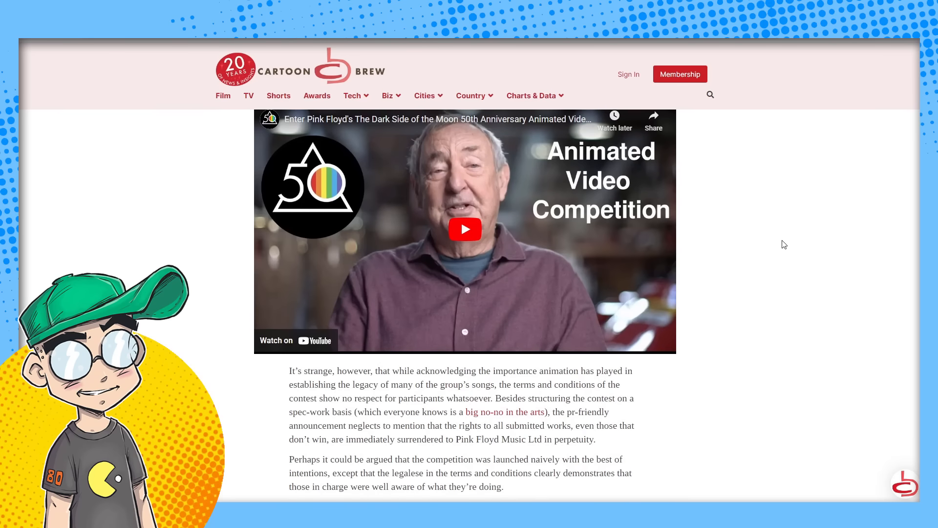
Step: Highlight the perpetual rights-surrender sentence, then read on to quoted clauses 23 and 24
{"action": "scroll", "scroll_direction": "down", "scroll_amount": 3}
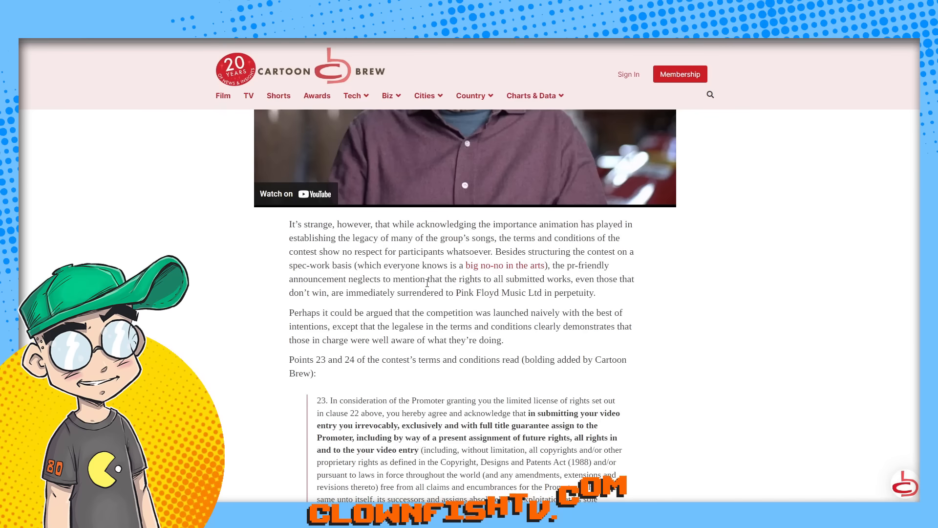
{"action": "left_click_drag", "start_coordinate": [508, 278], "coordinate": [595, 293]}
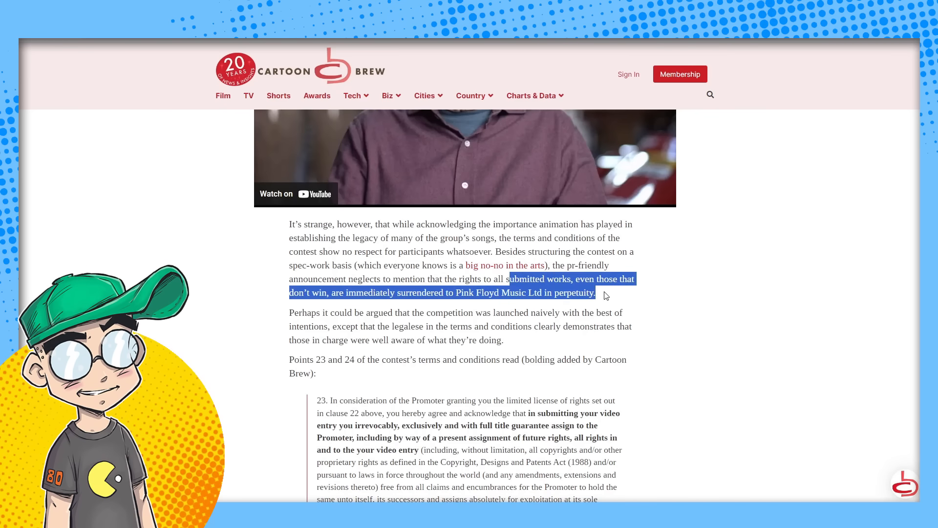
{"action": "left_click", "coordinate": [363, 318]}
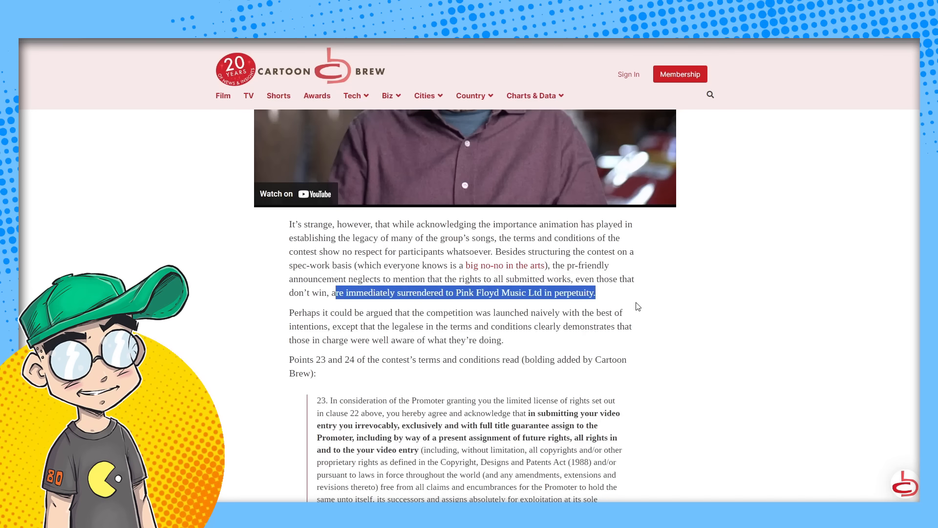
{"action": "scroll", "scroll_direction": "down", "scroll_amount": 3}
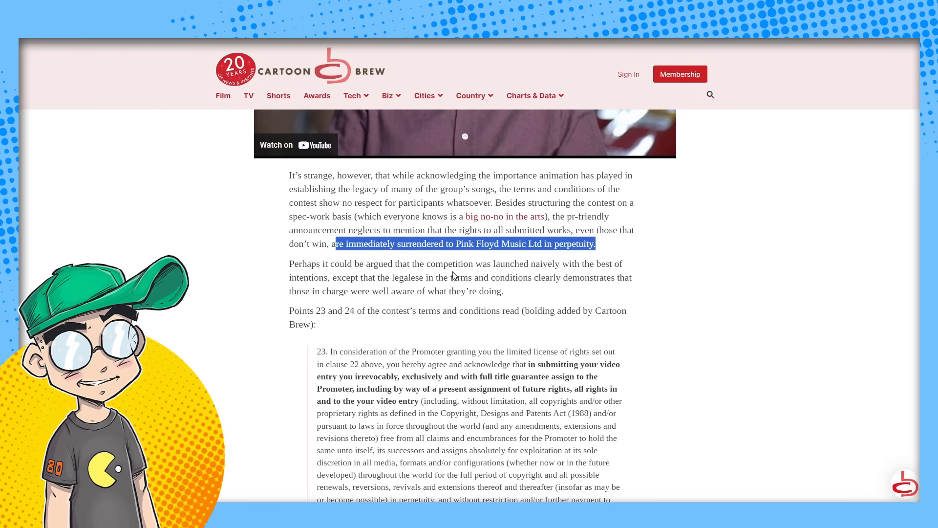
{"action": "left_click", "coordinate": [431, 277]}
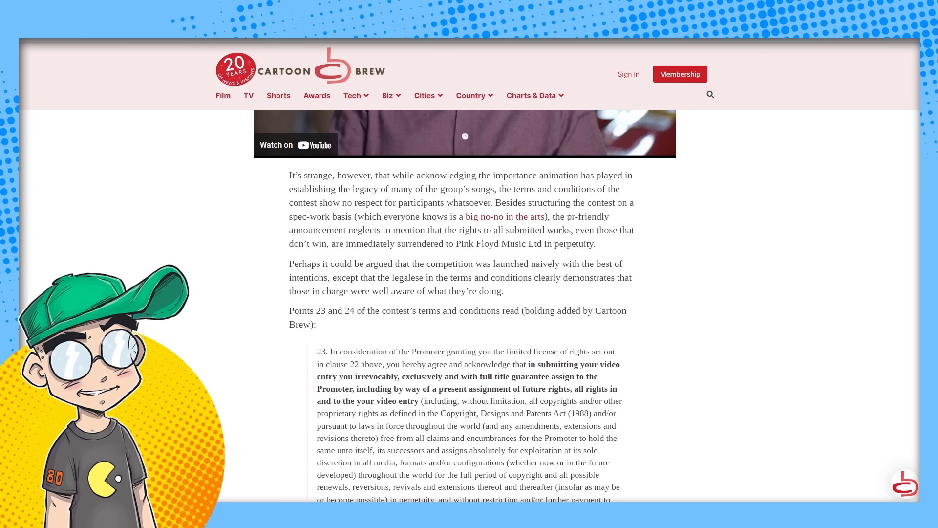
{"action": "scroll", "scroll_direction": "down", "scroll_amount": 3}
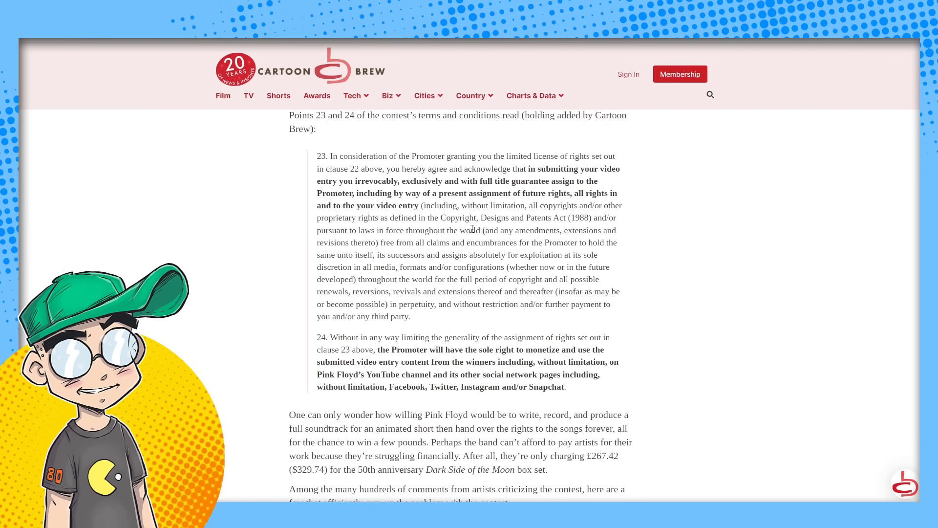
Step: Scroll to the embedded tweets from Dave Scheidt and Joseph Wallace criticizing the contest
{"action": "scroll", "scroll_direction": "down", "scroll_amount": 3}
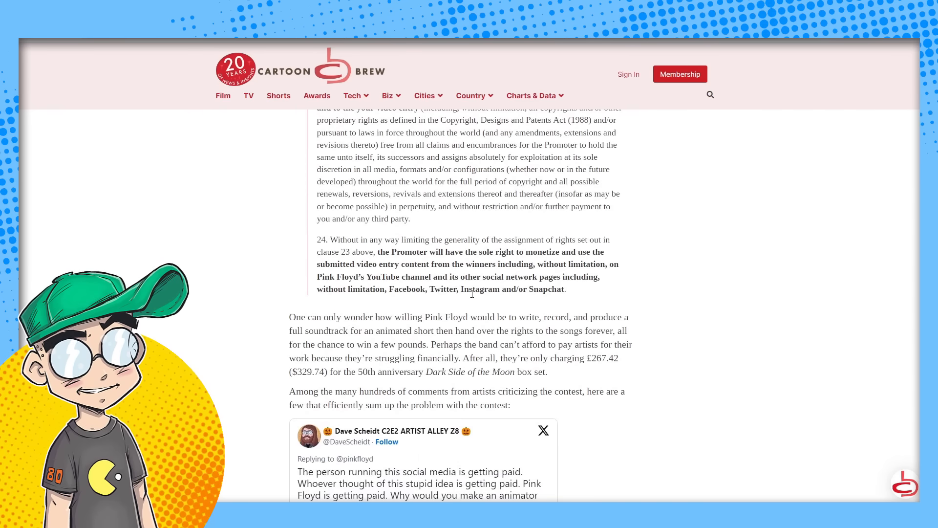
{"action": "mouse_move", "coordinate": [499, 348]}
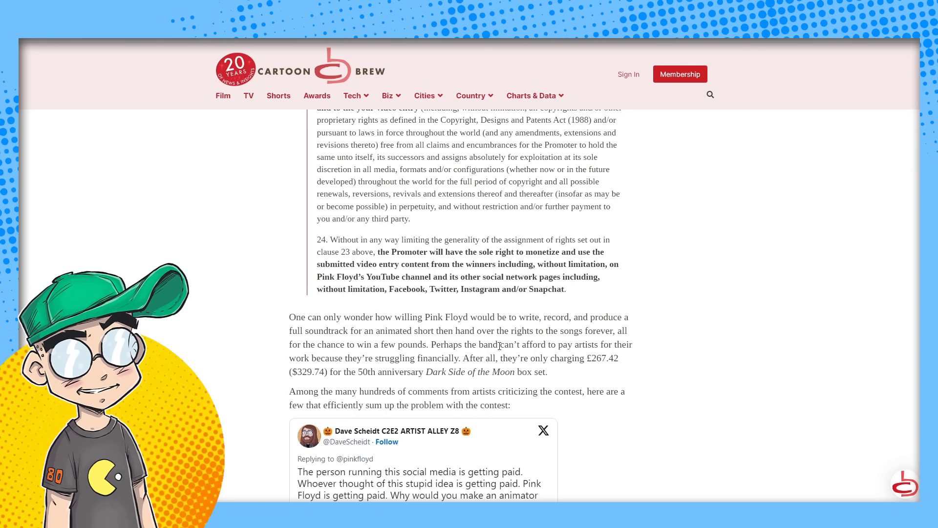
{"action": "scroll", "scroll_direction": "down", "scroll_amount": 3}
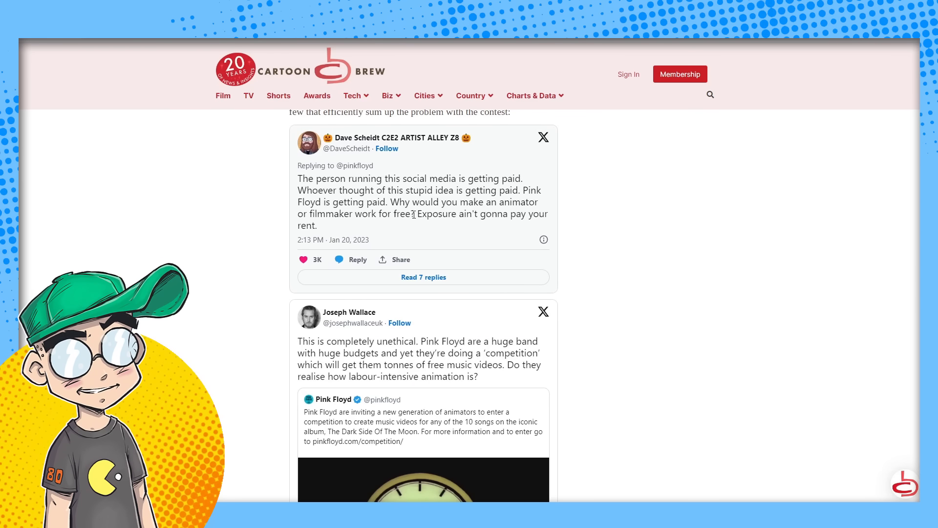
{"action": "mouse_move", "coordinate": [659, 289]}
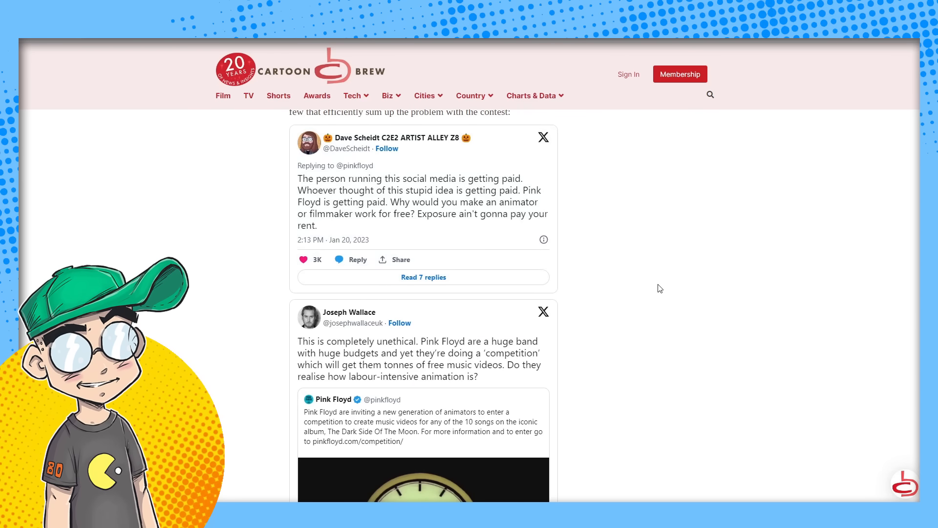
Step: Scroll through the embedded posts to 24memespersecond's Instagram post, then back to the headline
{"action": "scroll", "scroll_direction": "down", "scroll_amount": 3}
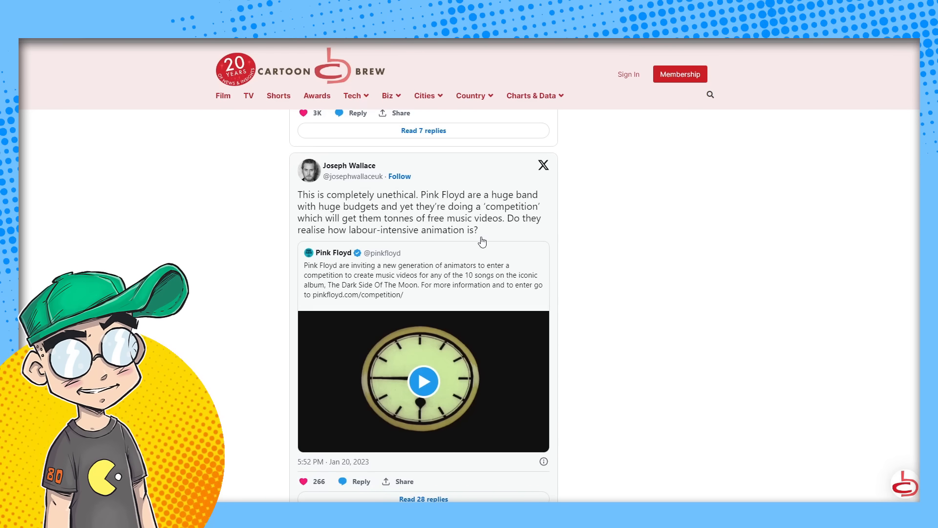
{"action": "mouse_move", "coordinate": [697, 284]}
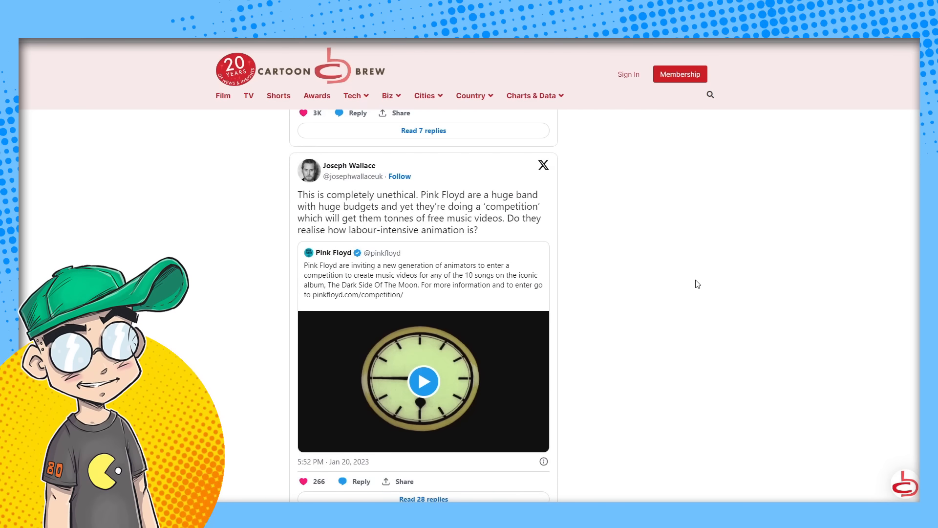
{"action": "scroll", "scroll_direction": "down", "scroll_amount": 3}
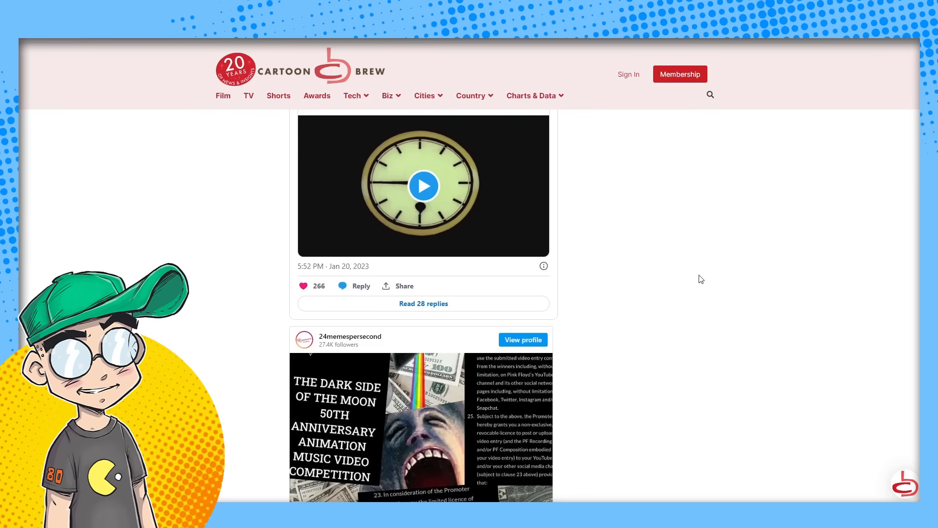
{"action": "scroll", "scroll_direction": "down", "scroll_amount": 3}
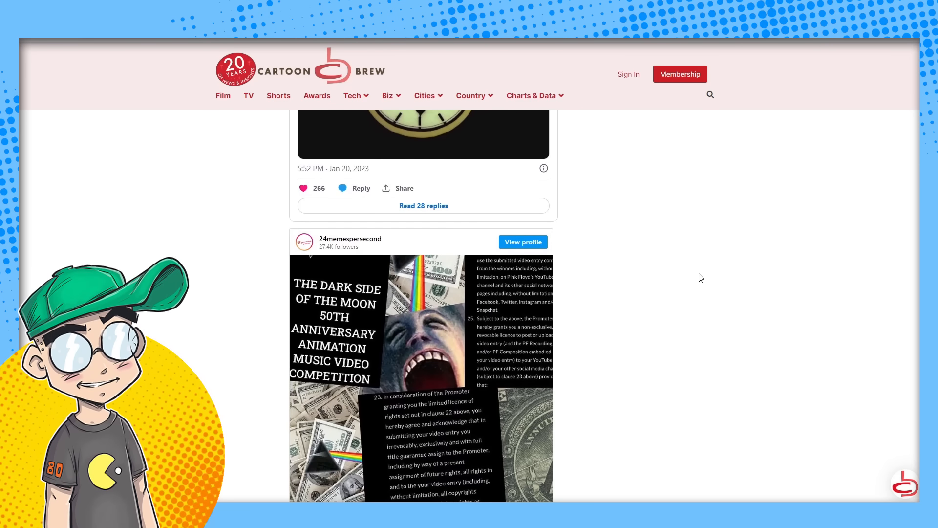
{"action": "scroll", "scroll_direction": "down", "scroll_amount": 3}
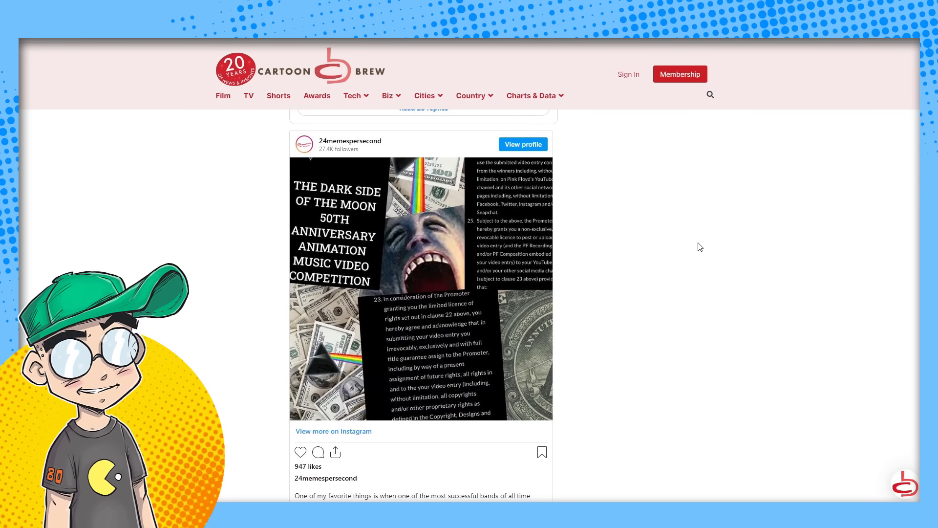
{"action": "scroll", "scroll_direction": "down", "scroll_amount": 3}
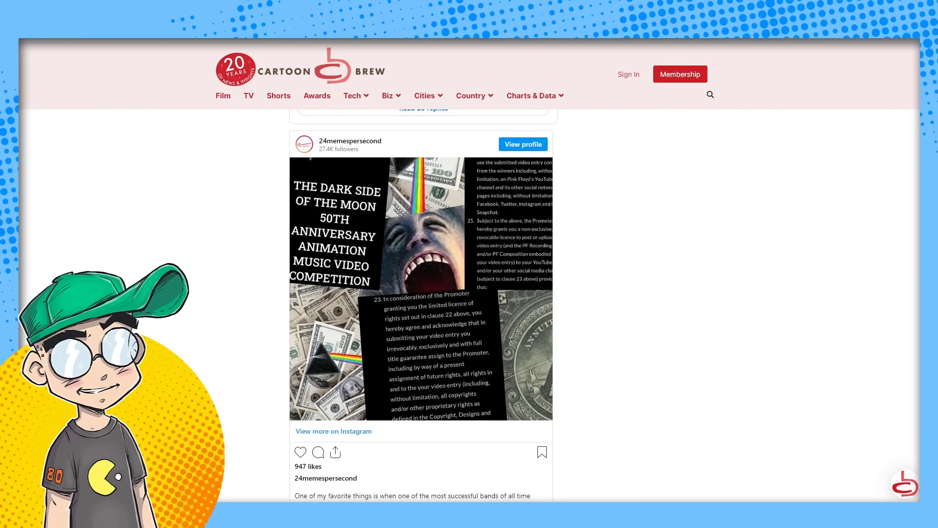
{"action": "scroll", "scroll_direction": "down", "scroll_amount": 3}
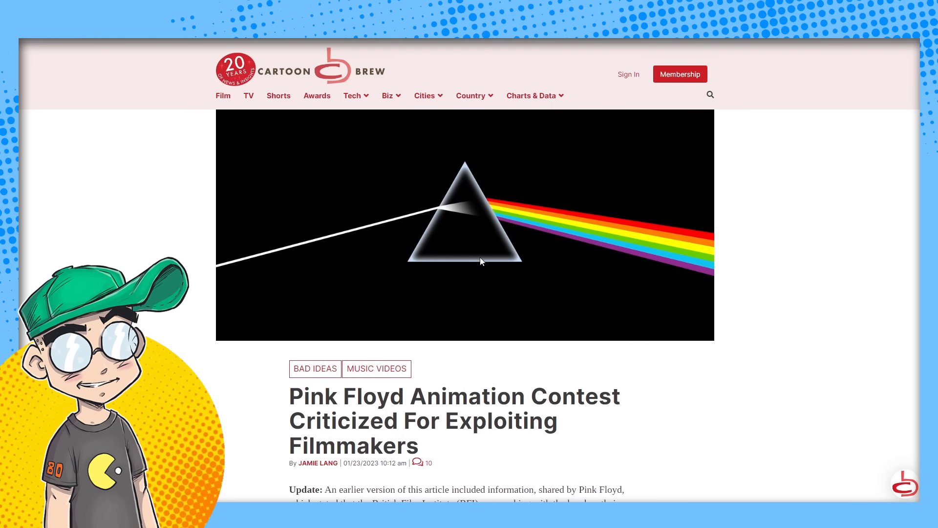
Step: Open Pink Floyd's Any Colour You Like 50th Anniversary Competition Winner's Video on YouTube
{"action": "scroll", "scroll_direction": "down", "scroll_amount": 3}
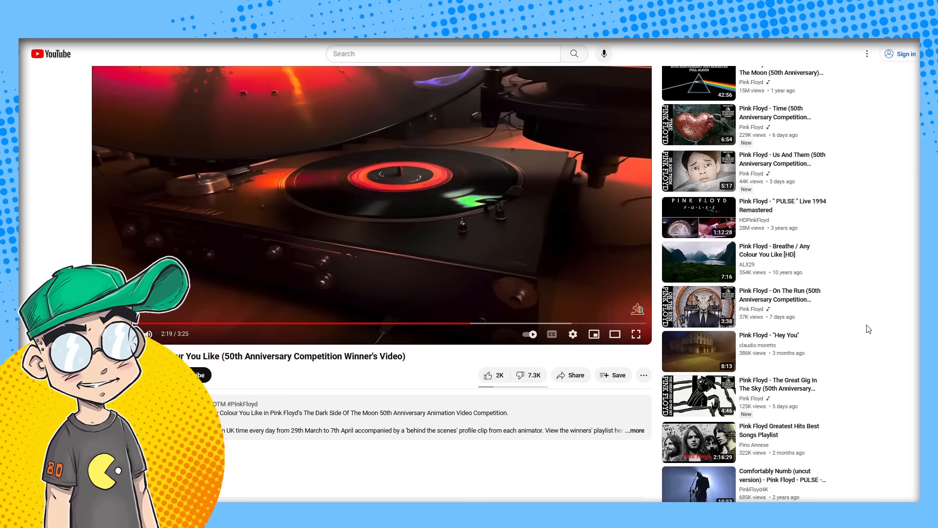
{"action": "mouse_move", "coordinate": [902, 319]}
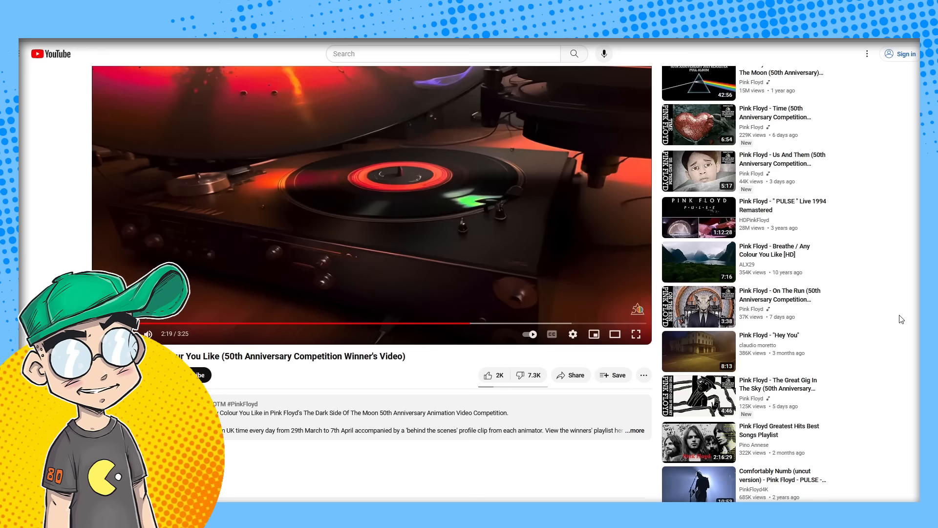